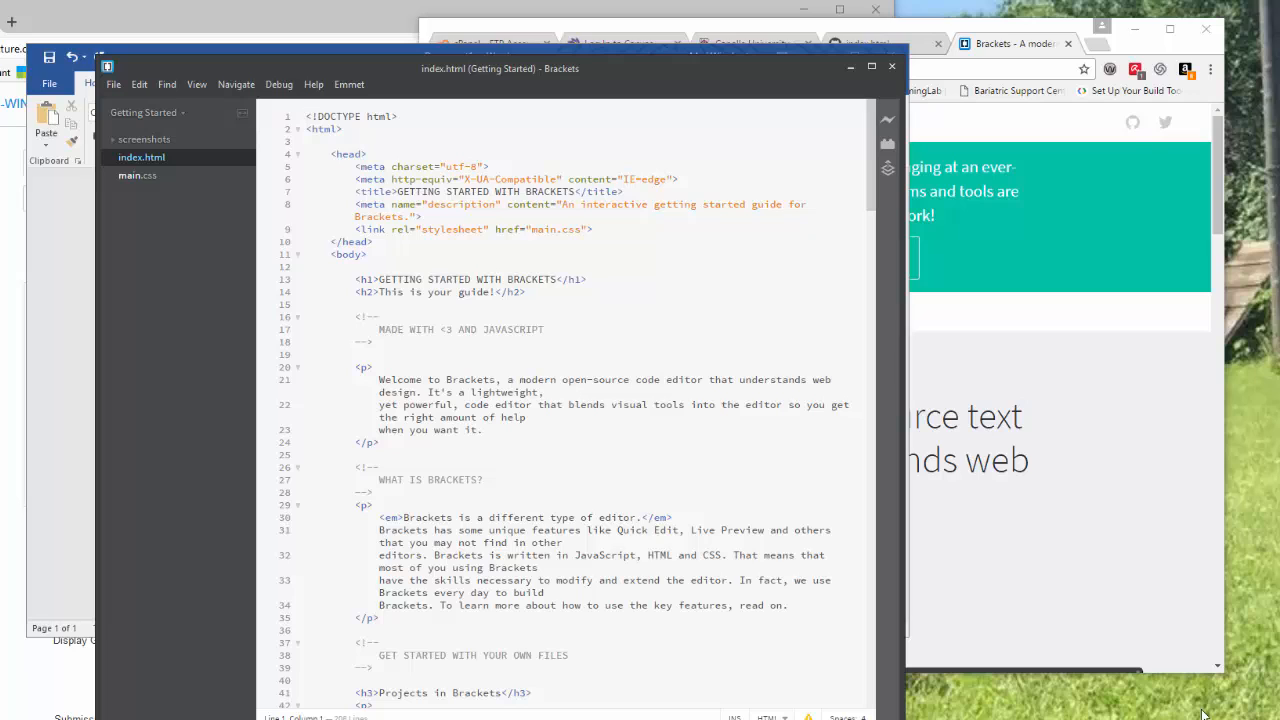
Create a new blank Untitled-1 document from the File menu, then reopen the File menu
{"action": "left_click", "coordinate": [307, 116]}
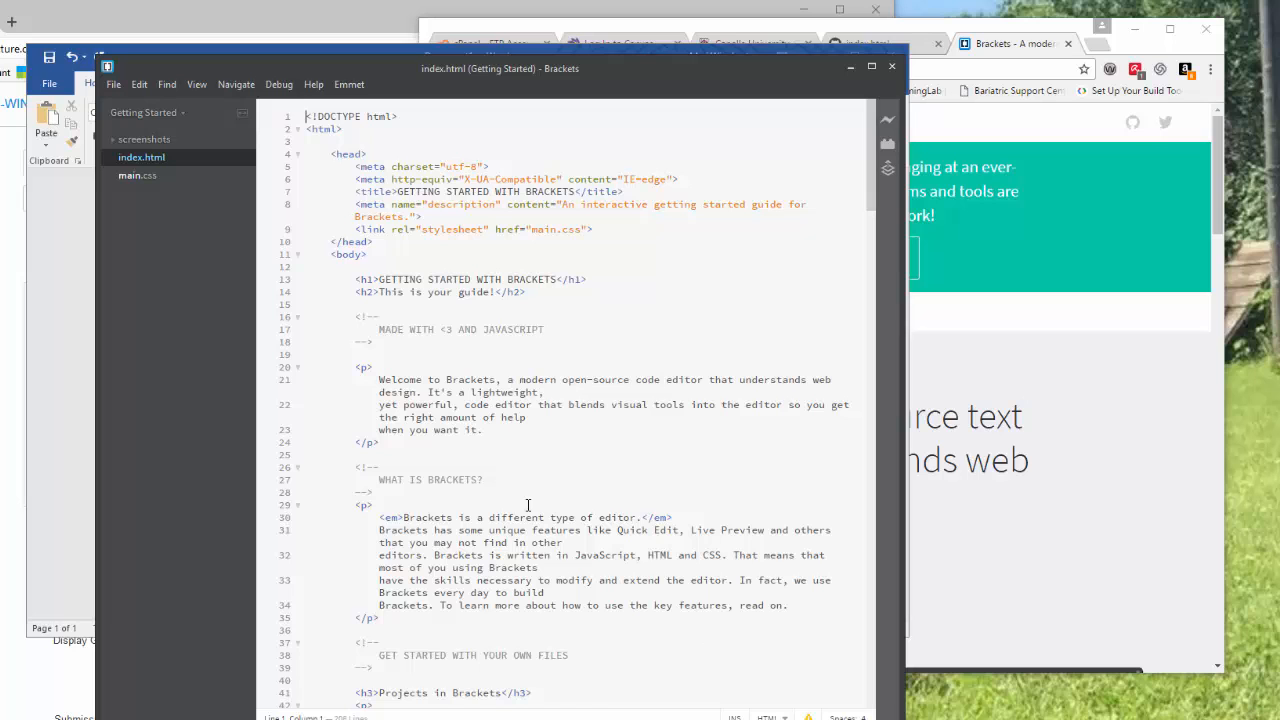
{"action": "mouse_move", "coordinate": [180, 130]}
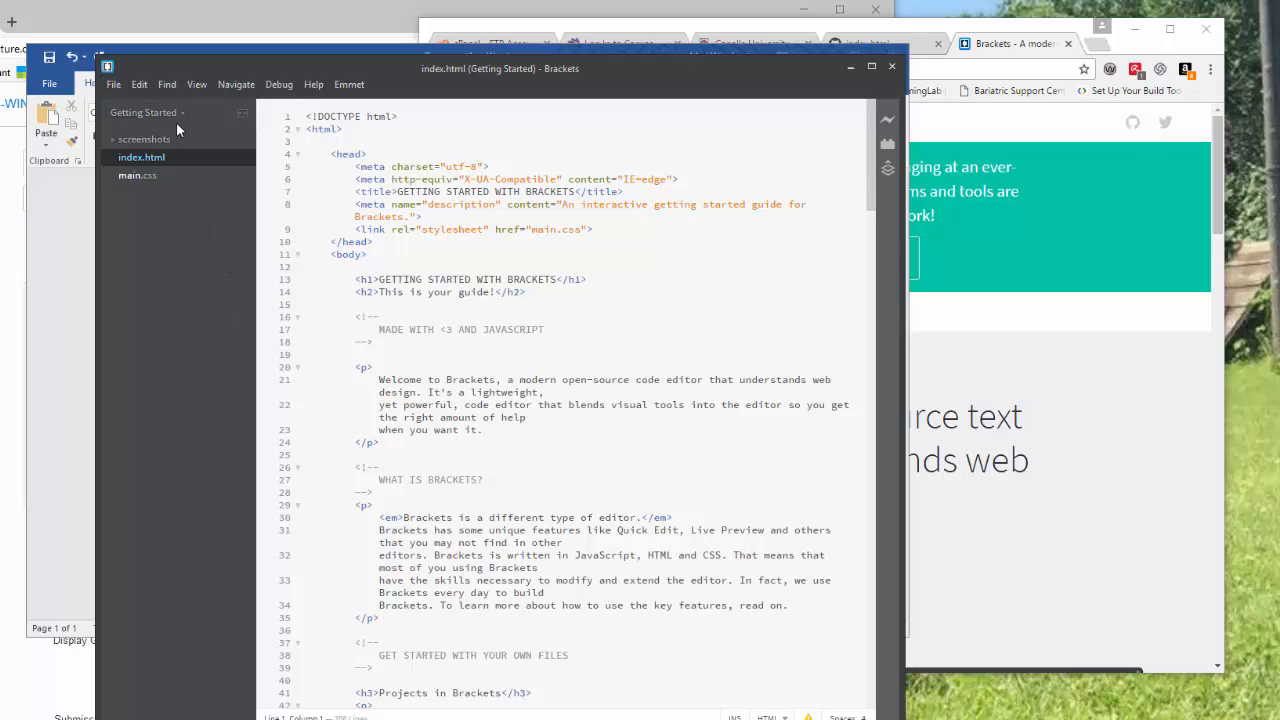
{"action": "mouse_move", "coordinate": [160, 139]}
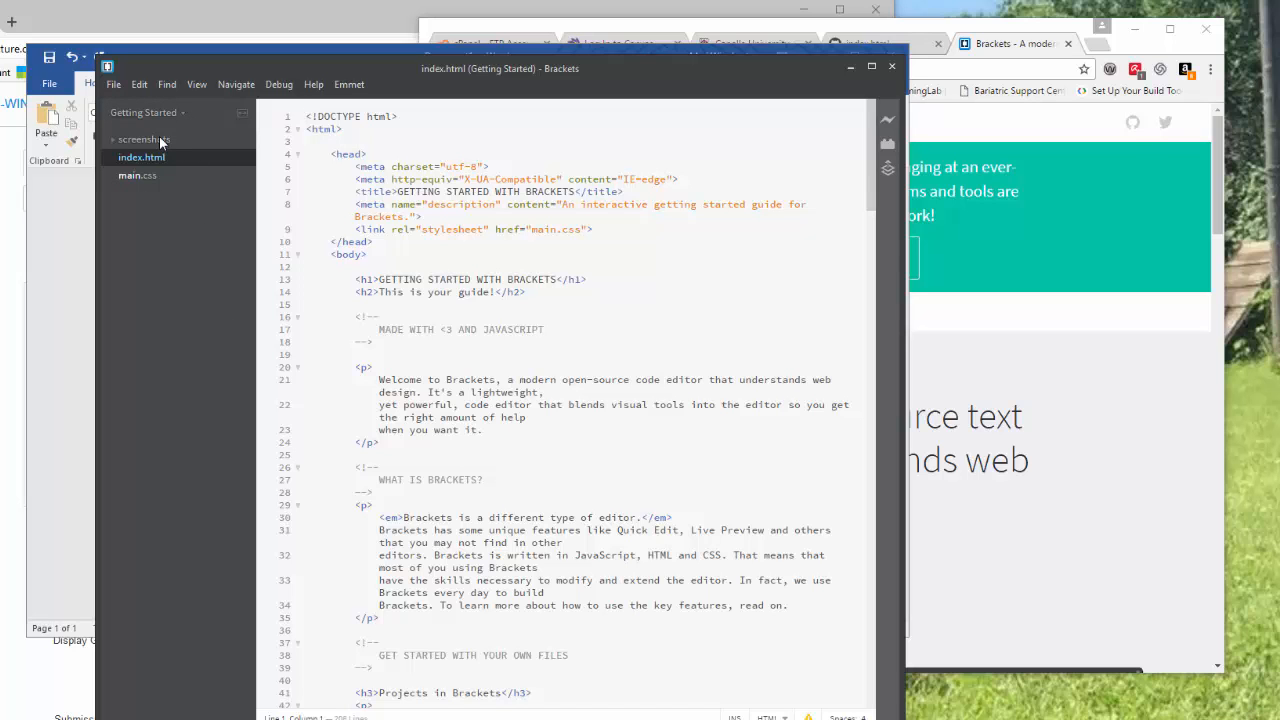
{"action": "left_click", "coordinate": [158, 28]}
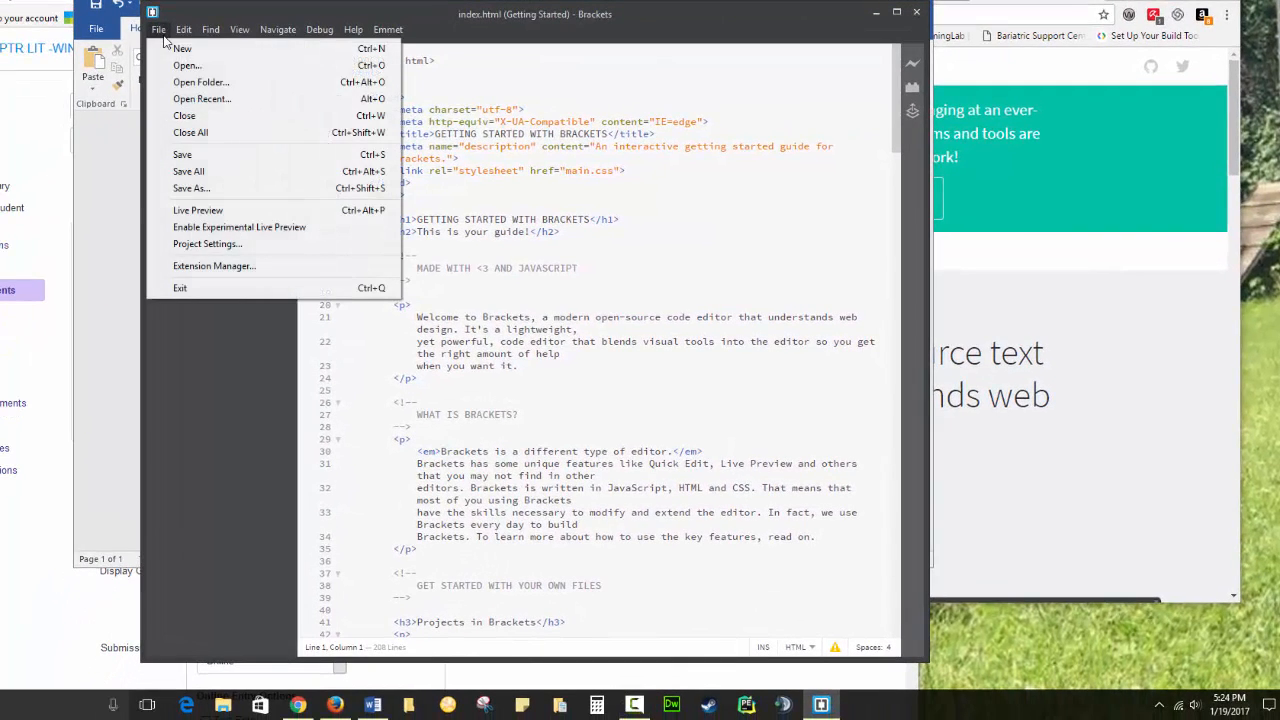
{"action": "left_click", "coordinate": [182, 48]}
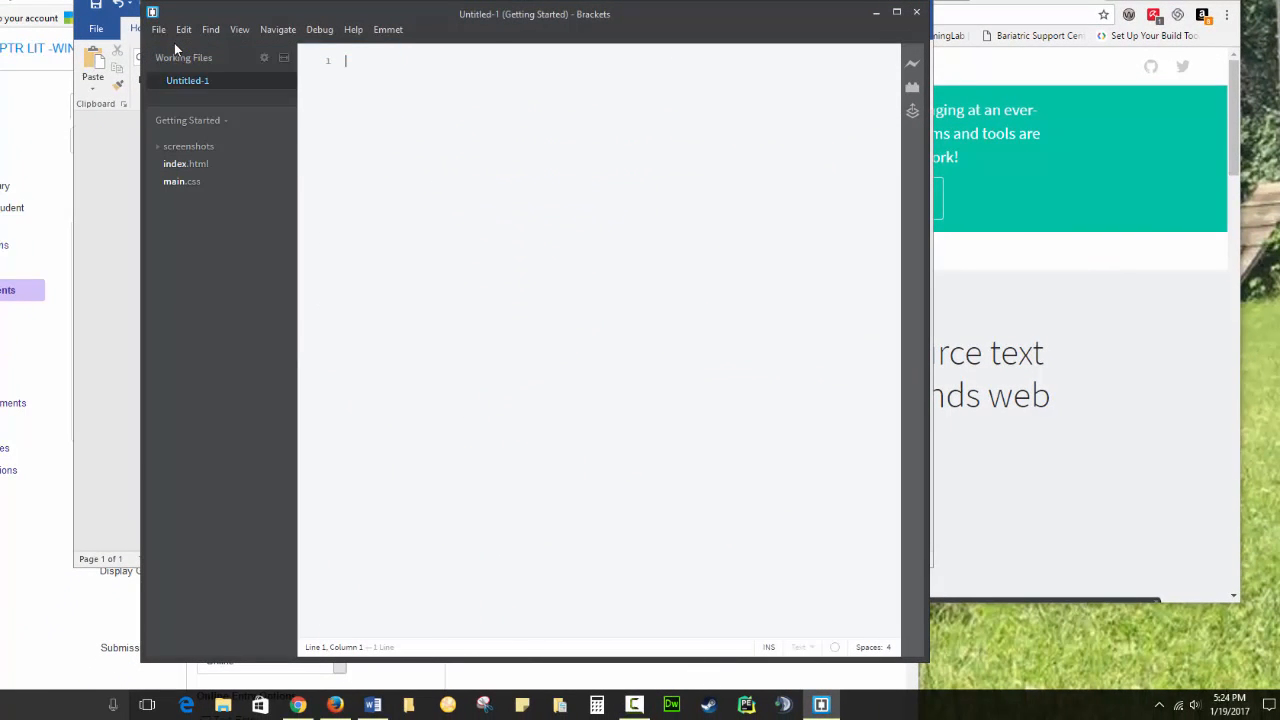
{"action": "left_click", "coordinate": [158, 28]}
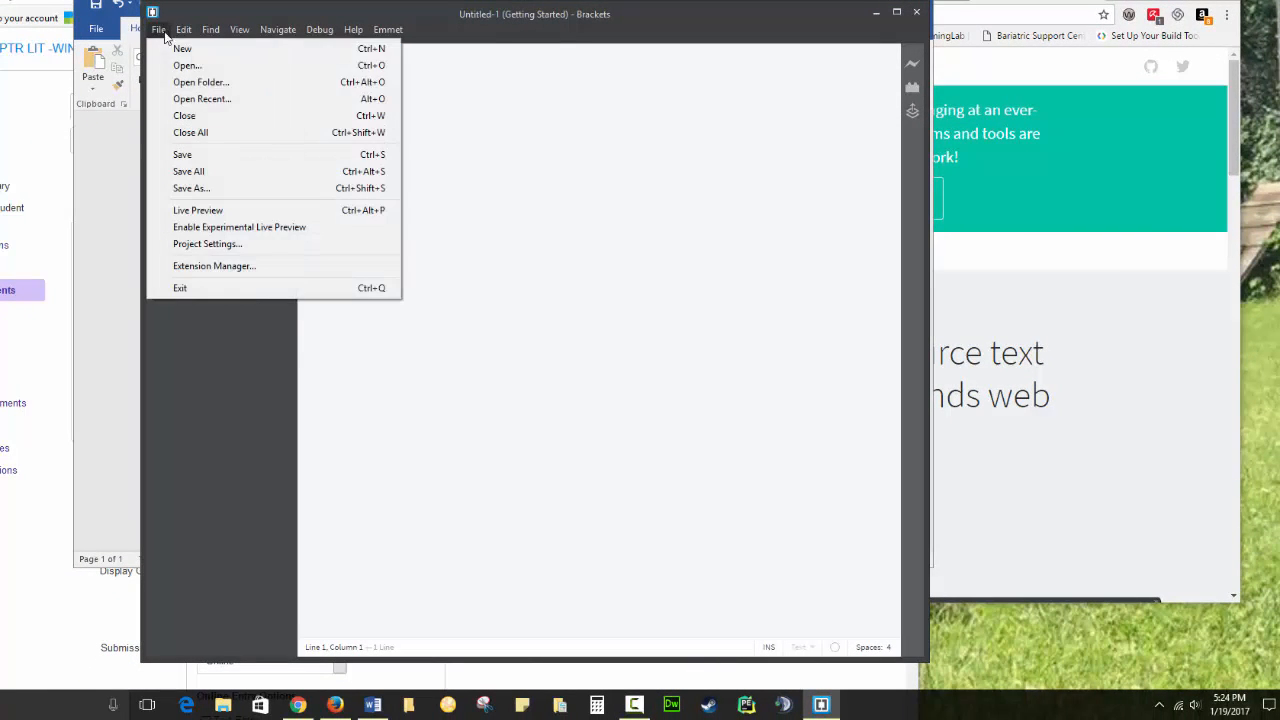
{"action": "mouse_move", "coordinate": [191, 188]}
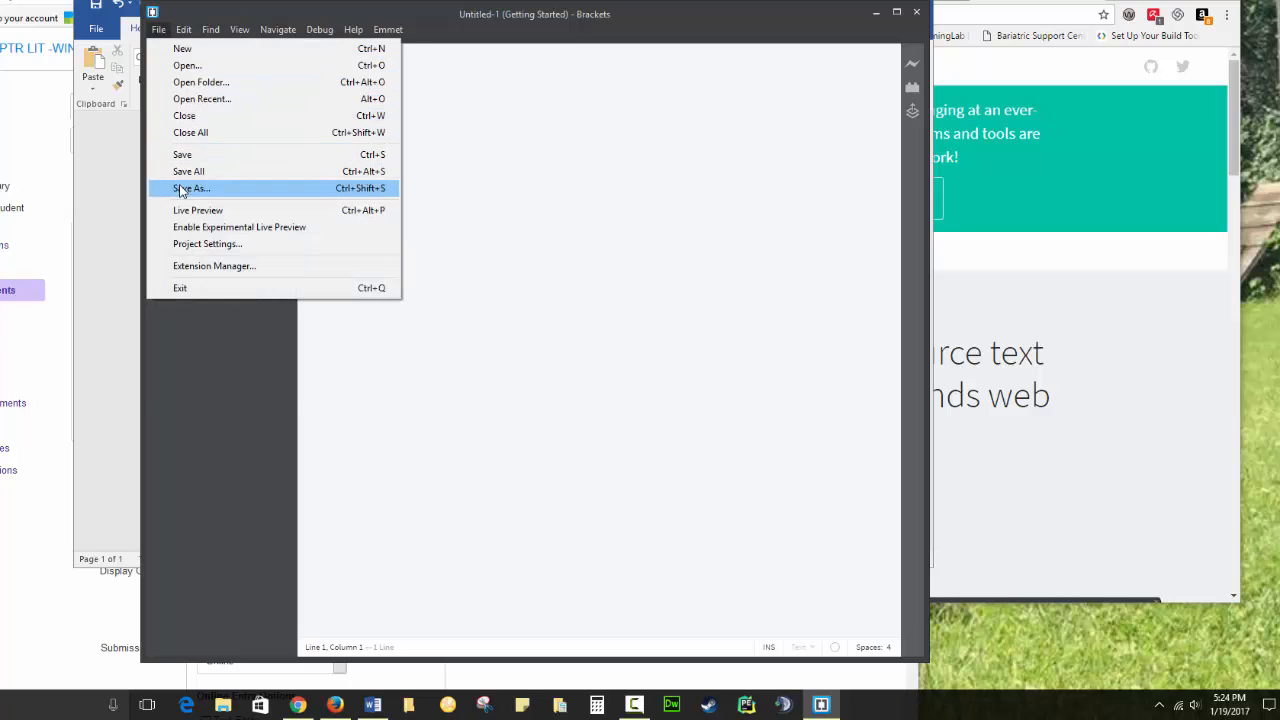
In Save As, create a new folder named cdm110 on the Desktop
{"action": "left_click", "coordinate": [191, 188]}
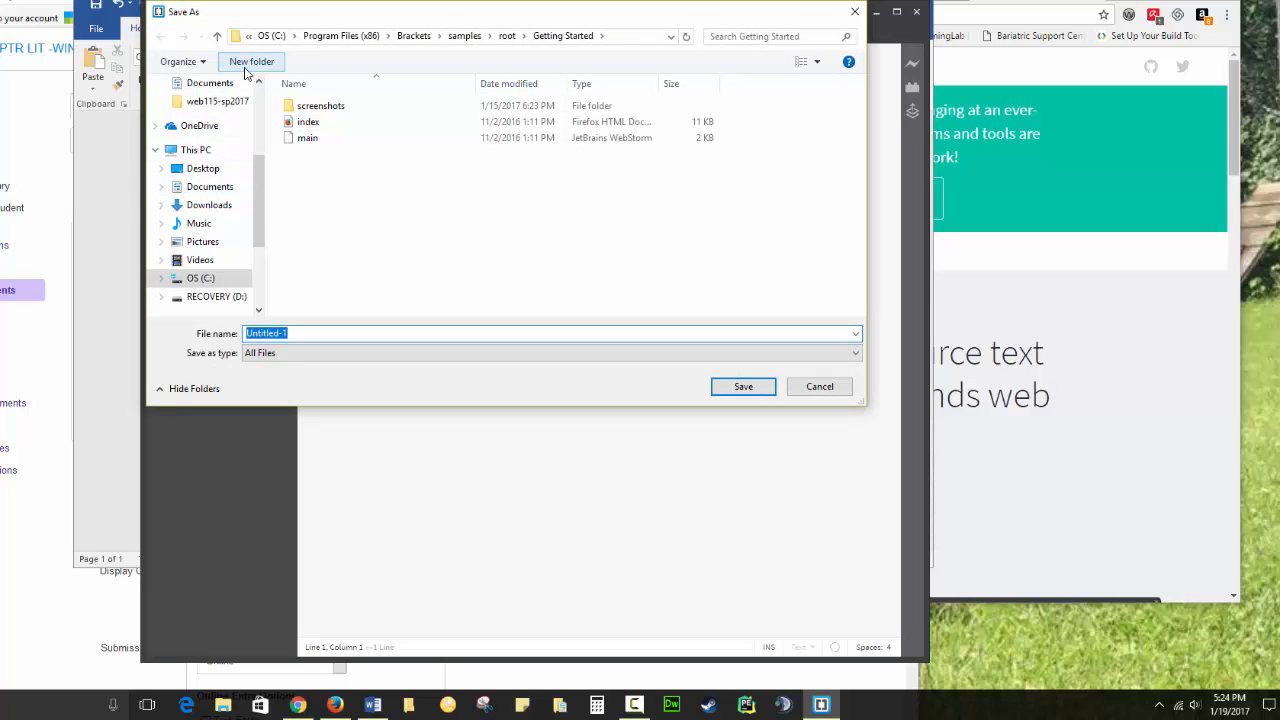
{"action": "left_click", "coordinate": [196, 149]}
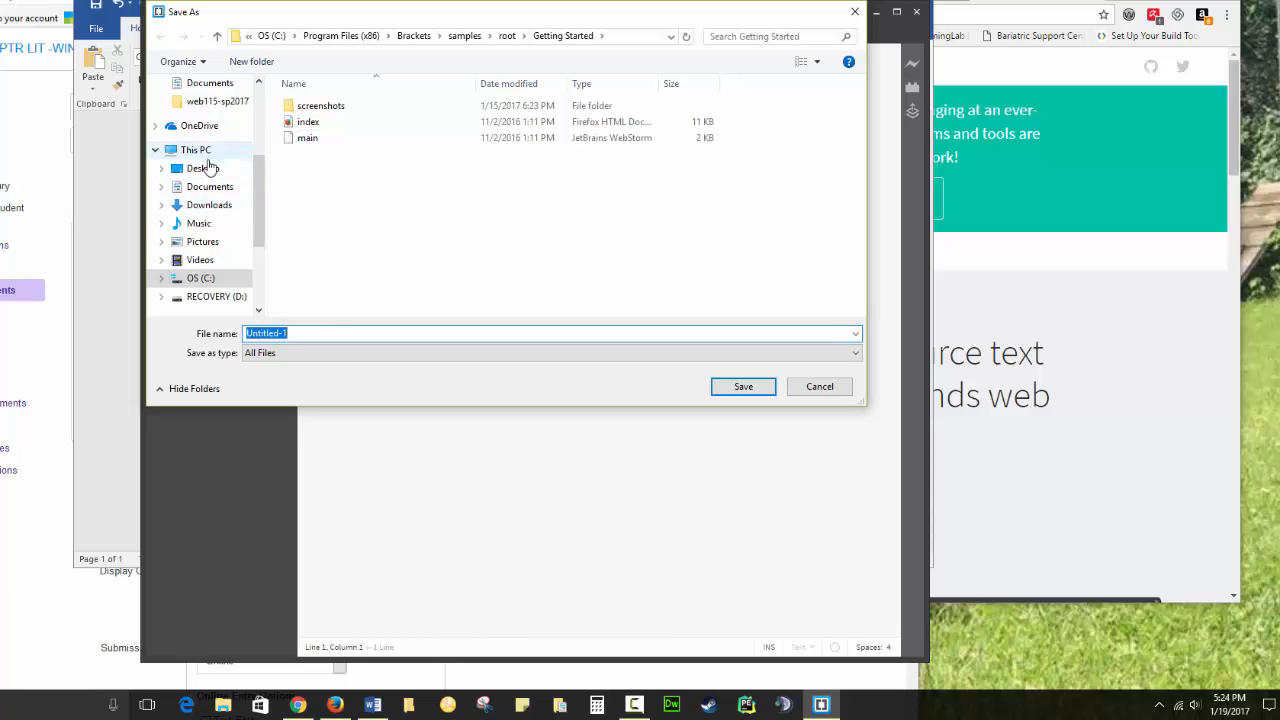
{"action": "left_click", "coordinate": [199, 168]}
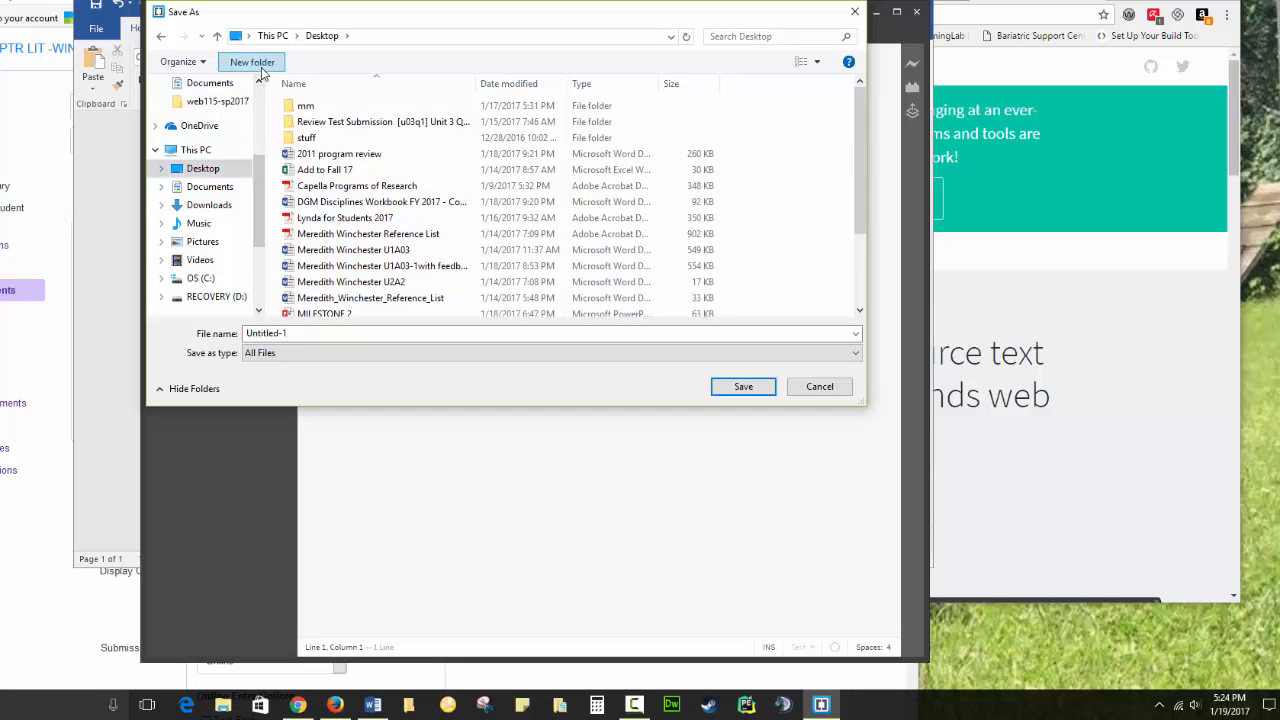
{"action": "left_click", "coordinate": [251, 62]}
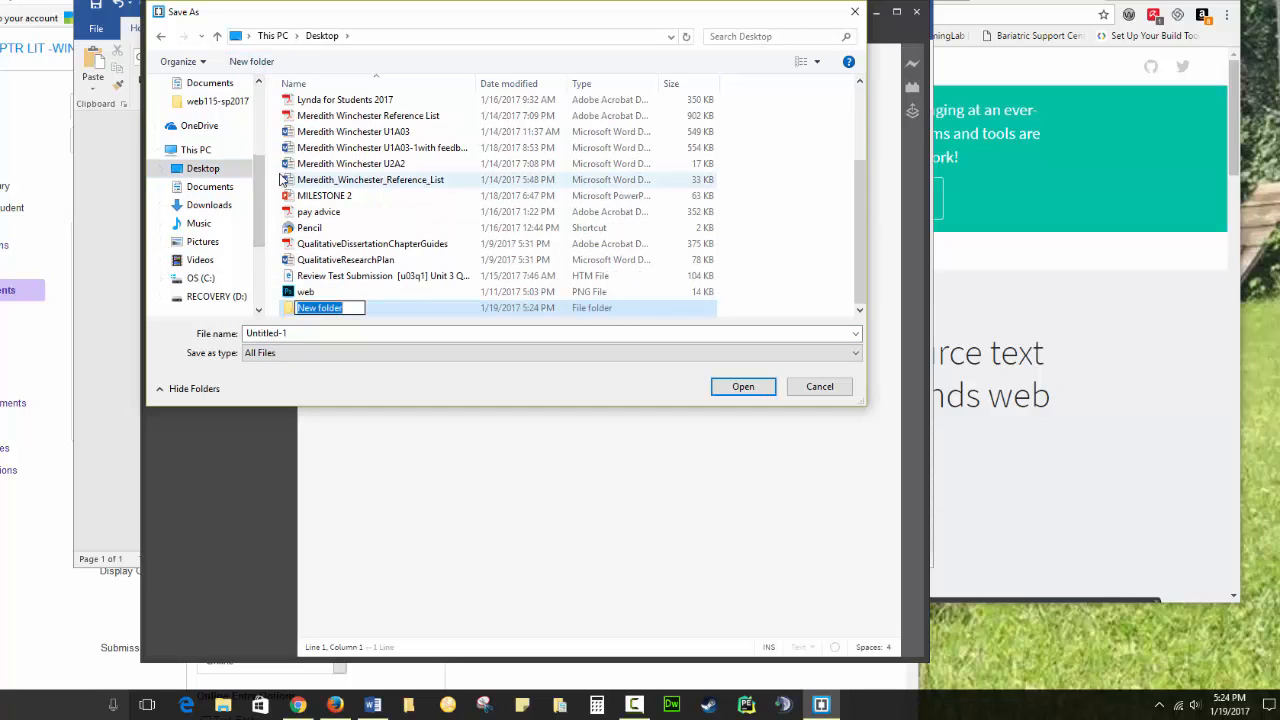
{"action": "type", "text": "cdm110"}
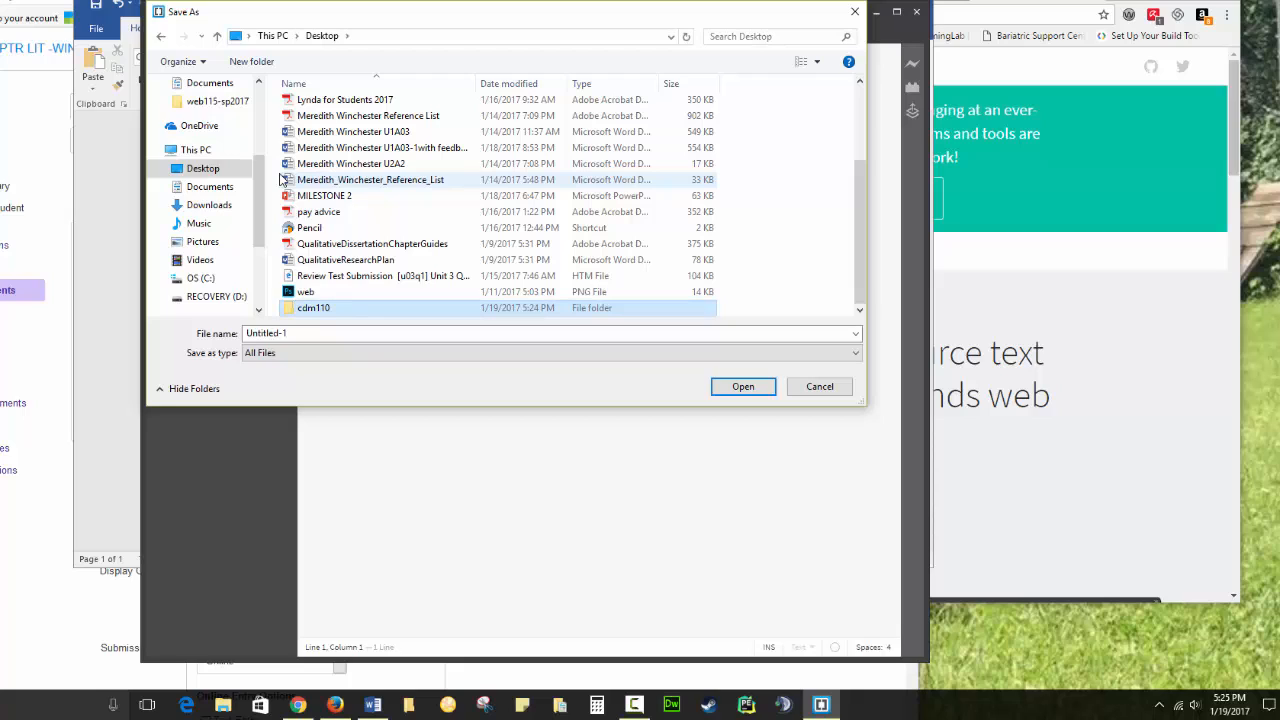
Enter index.html as the file name and open the cdm110 folder
{"action": "left_click", "coordinate": [365, 332]}
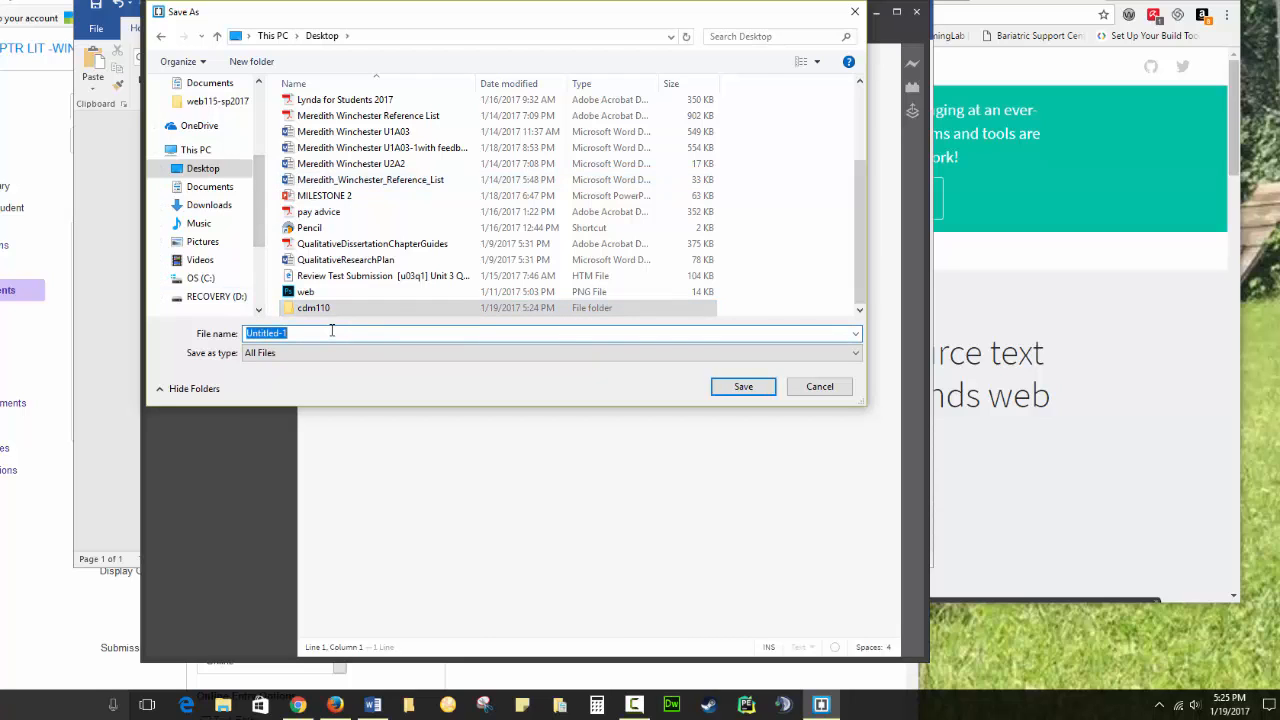
{"action": "type", "text": "index.html"}
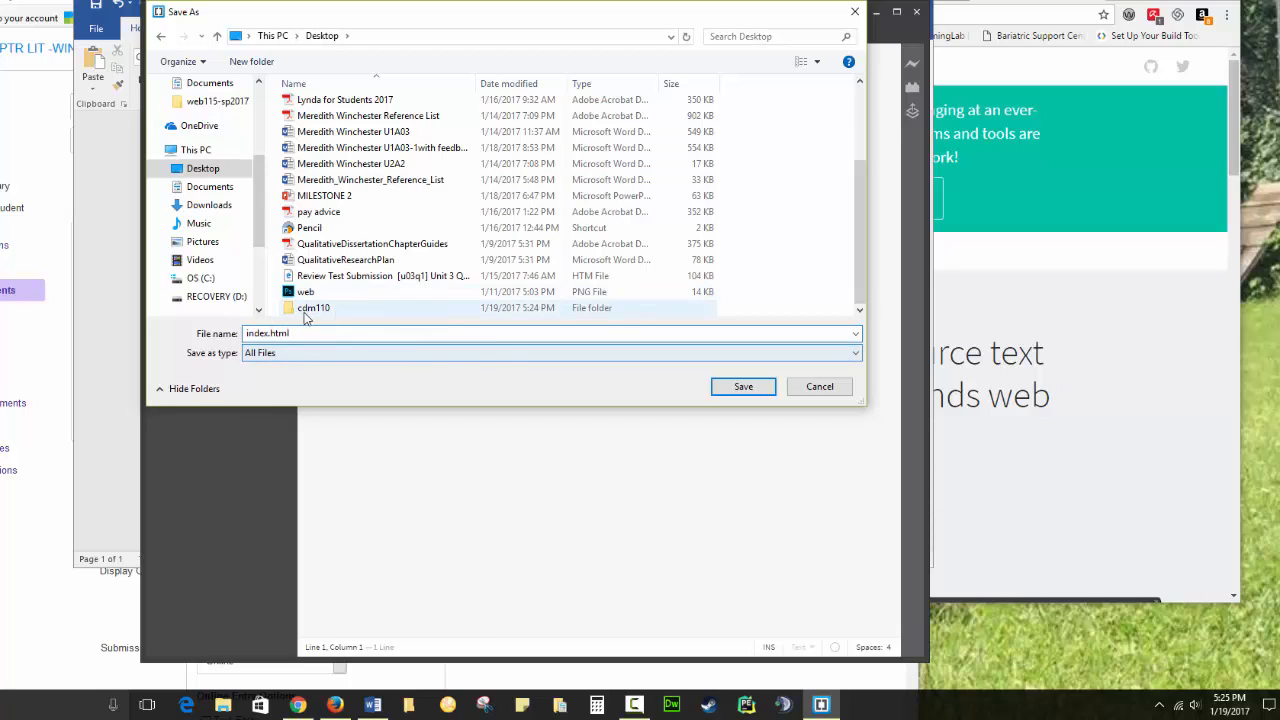
{"action": "double_click", "coordinate": [314, 307]}
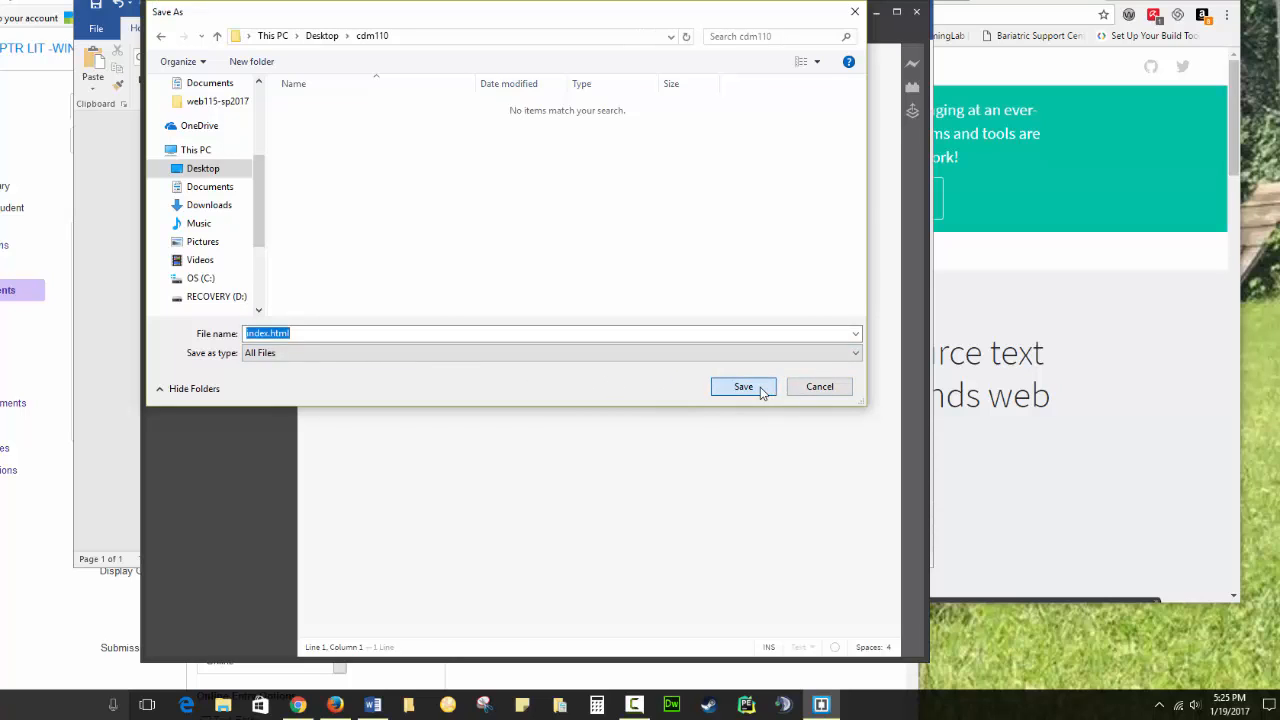
Save the blank document as index.html inside Desktop/cdm110
{"action": "left_click", "coordinate": [743, 387]}
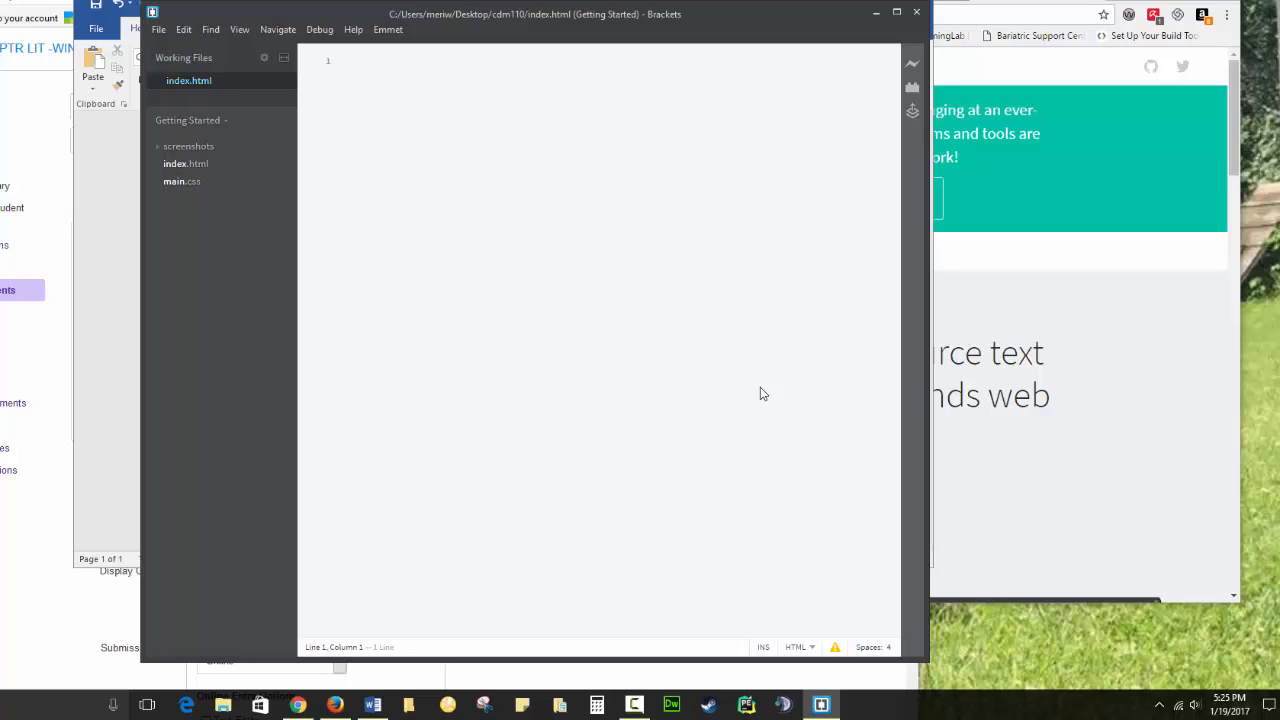
{"action": "left_click", "coordinate": [345, 61]}
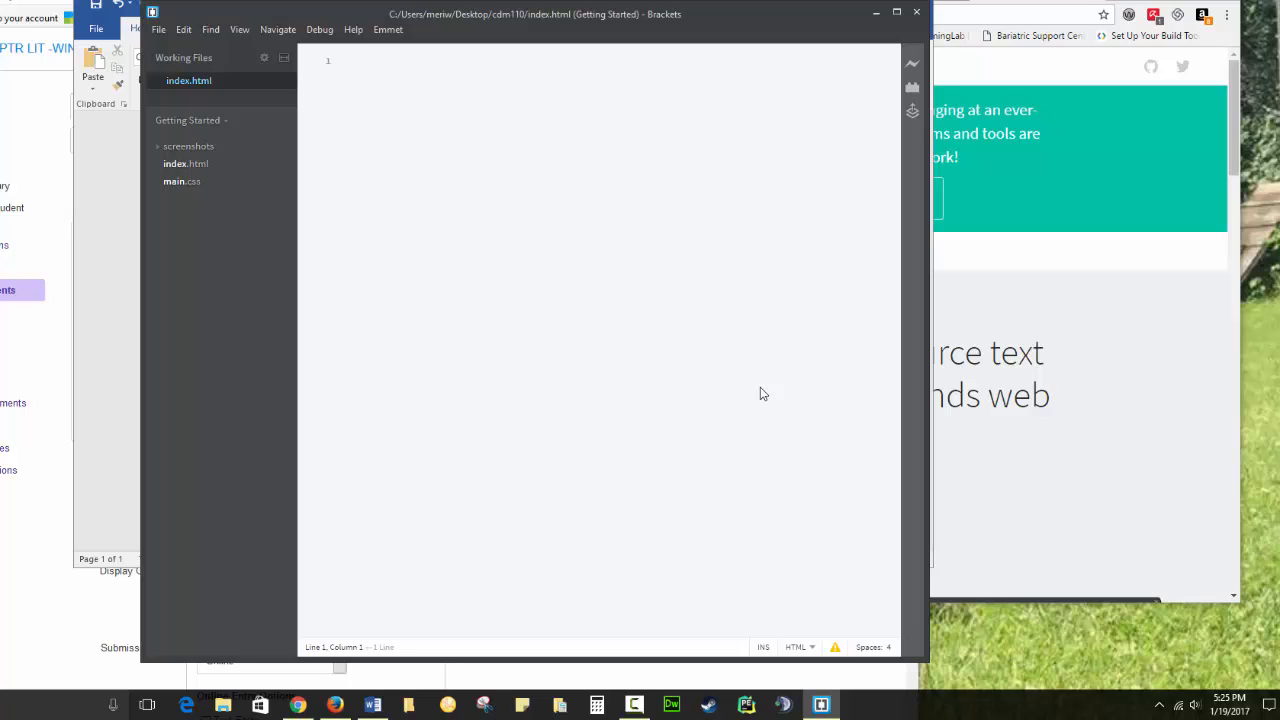
Type the <!DOCTYPE html> declaration on the first line of index.html
{"action": "left_click", "coordinate": [345, 60]}
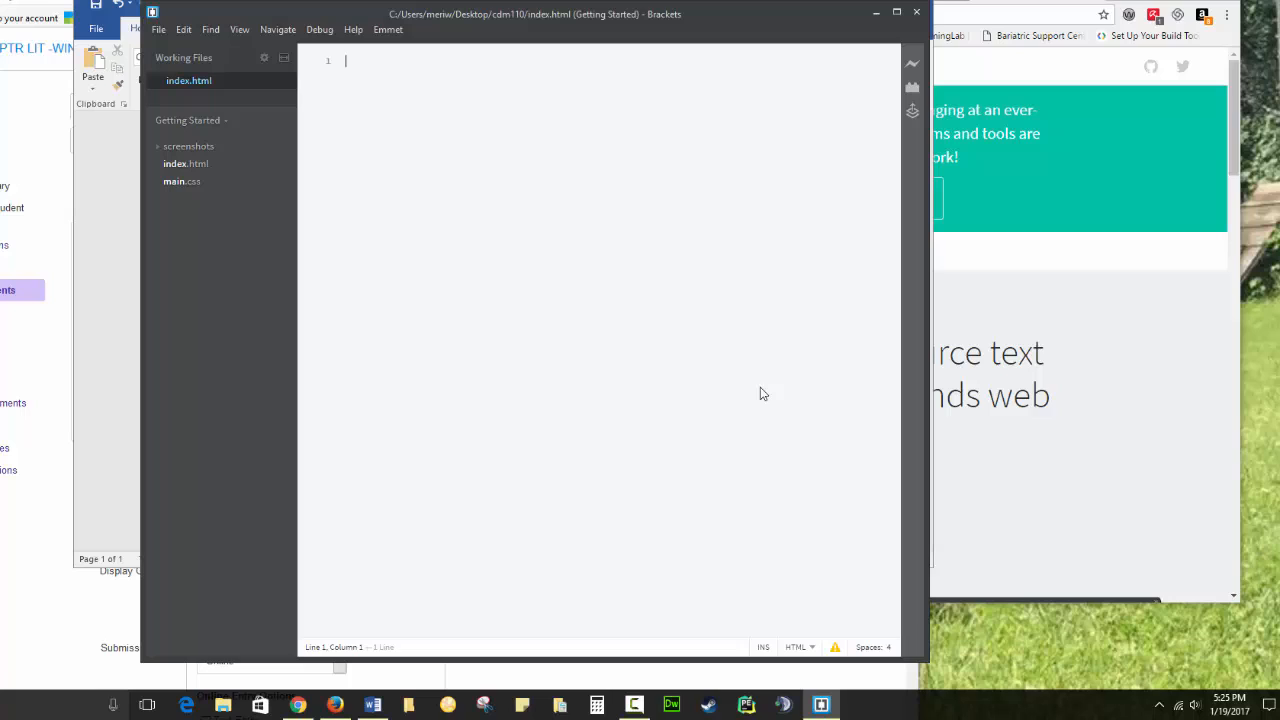
{"action": "type", "text": "<"}
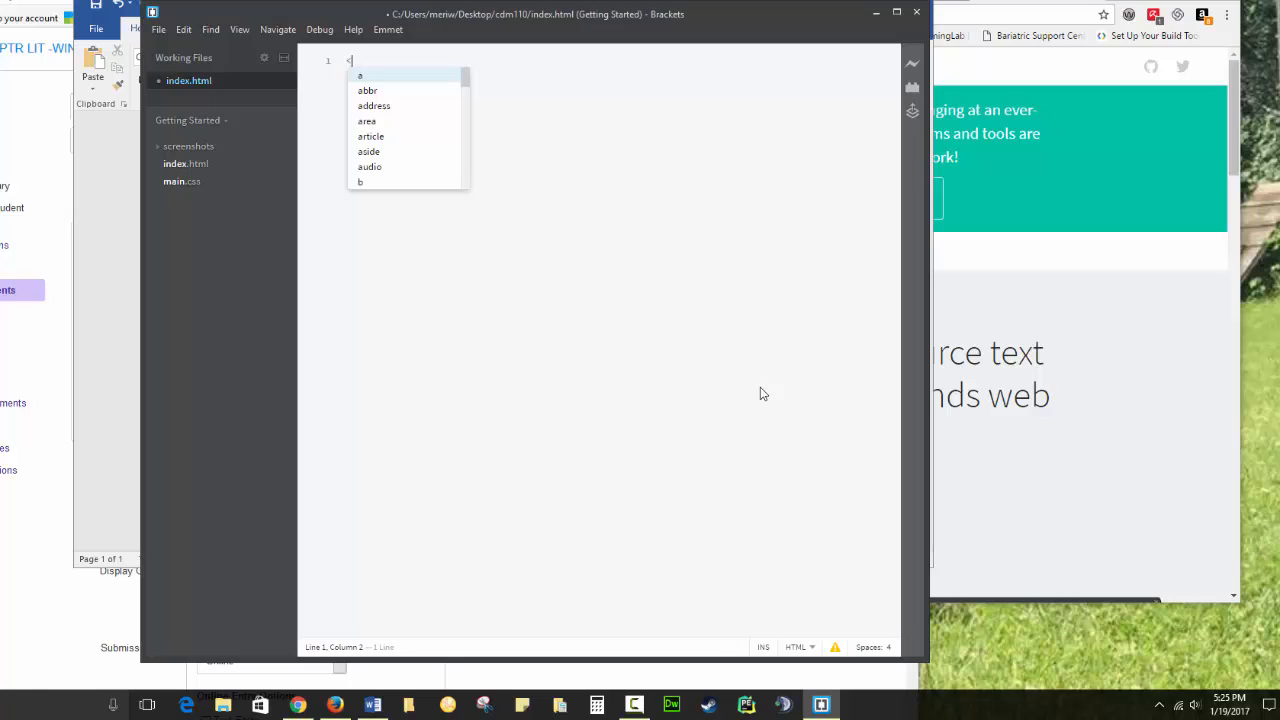
{"action": "type", "text": "!DOCT"}
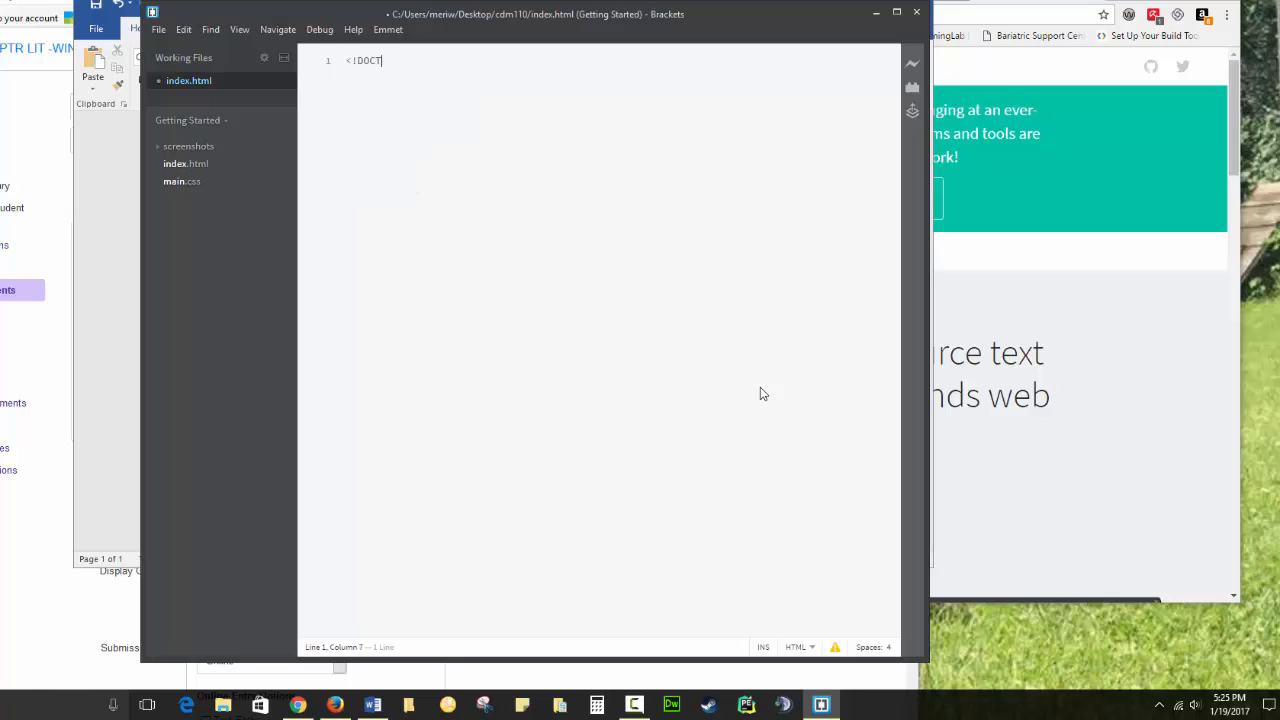
{"action": "type", "text": "YPE"}
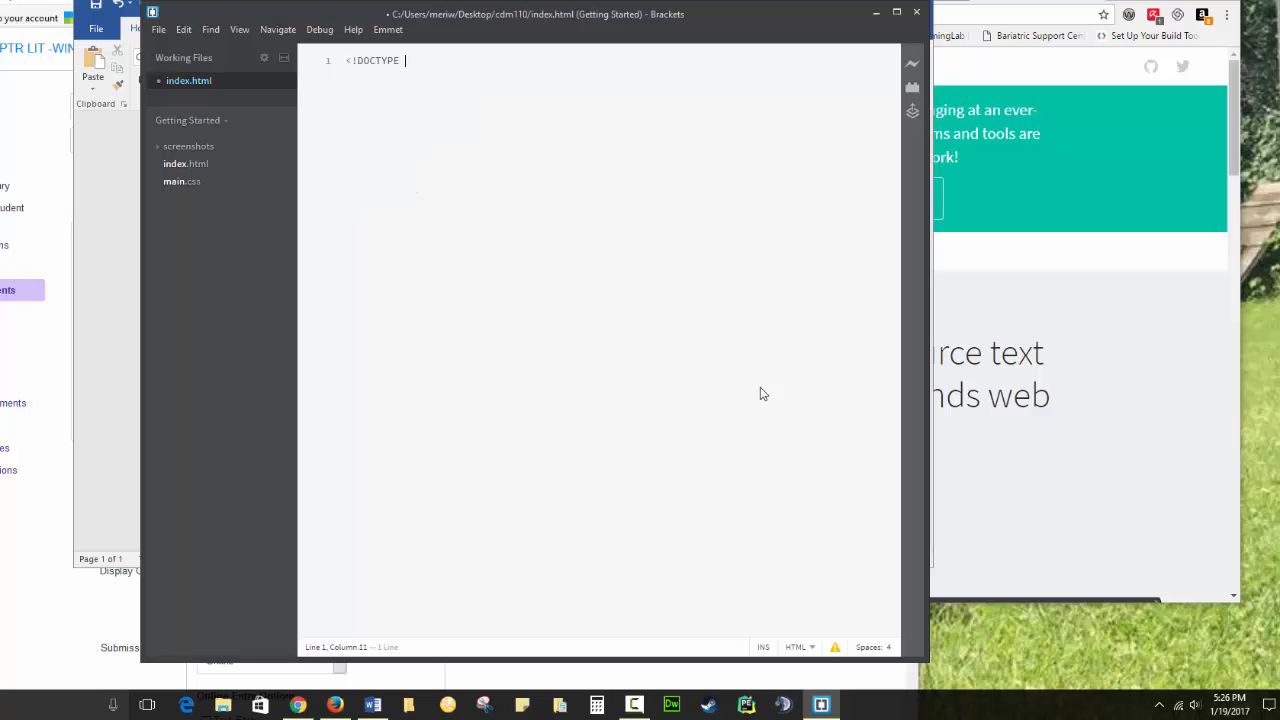
{"action": "type", "text": "html"}
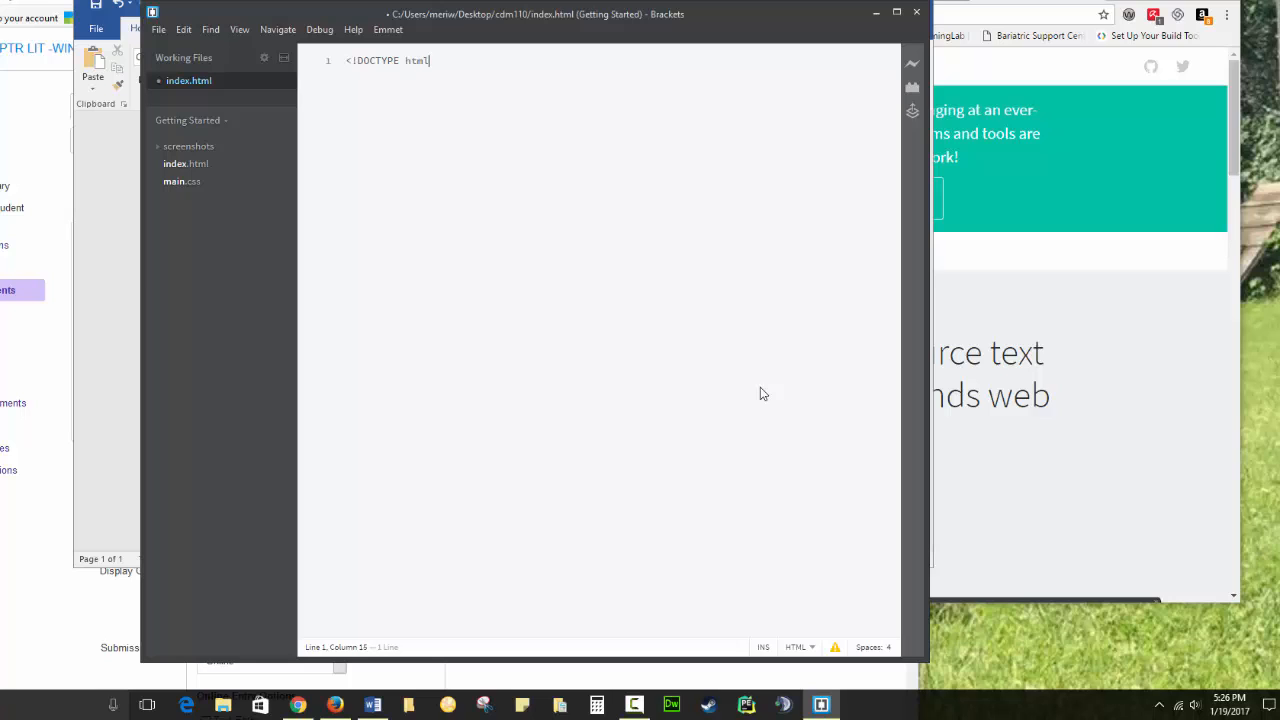
{"action": "type", "text": ">"}
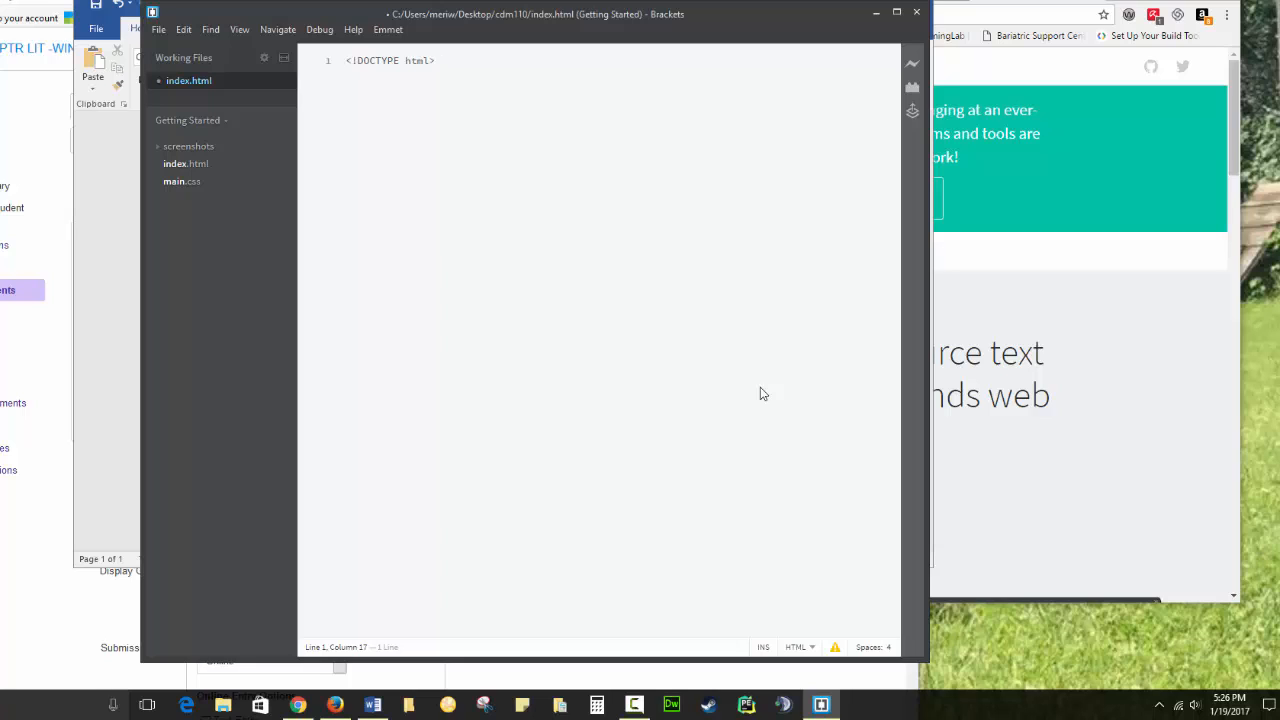
Add an html element with lang="en" and open blank lines inside it
{"action": "type", "text": "<"}
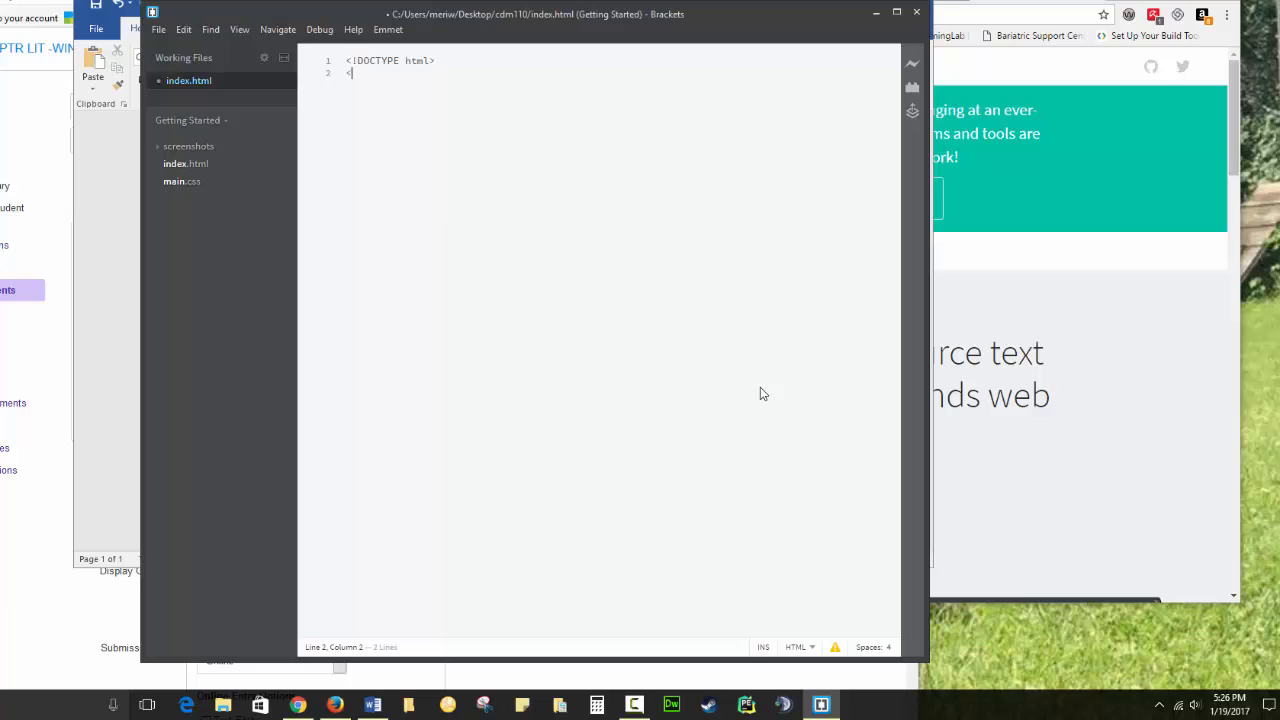
{"action": "type", "text": "html"}
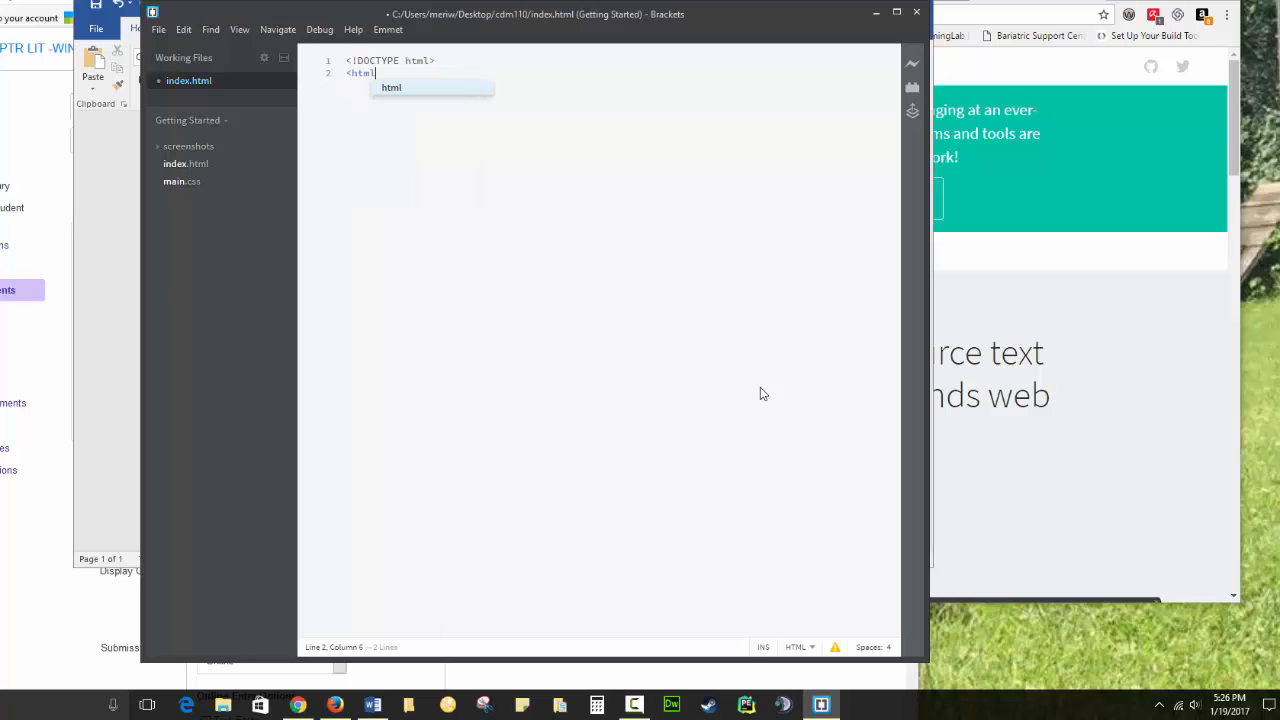
{"action": "type", "text": "lang"}
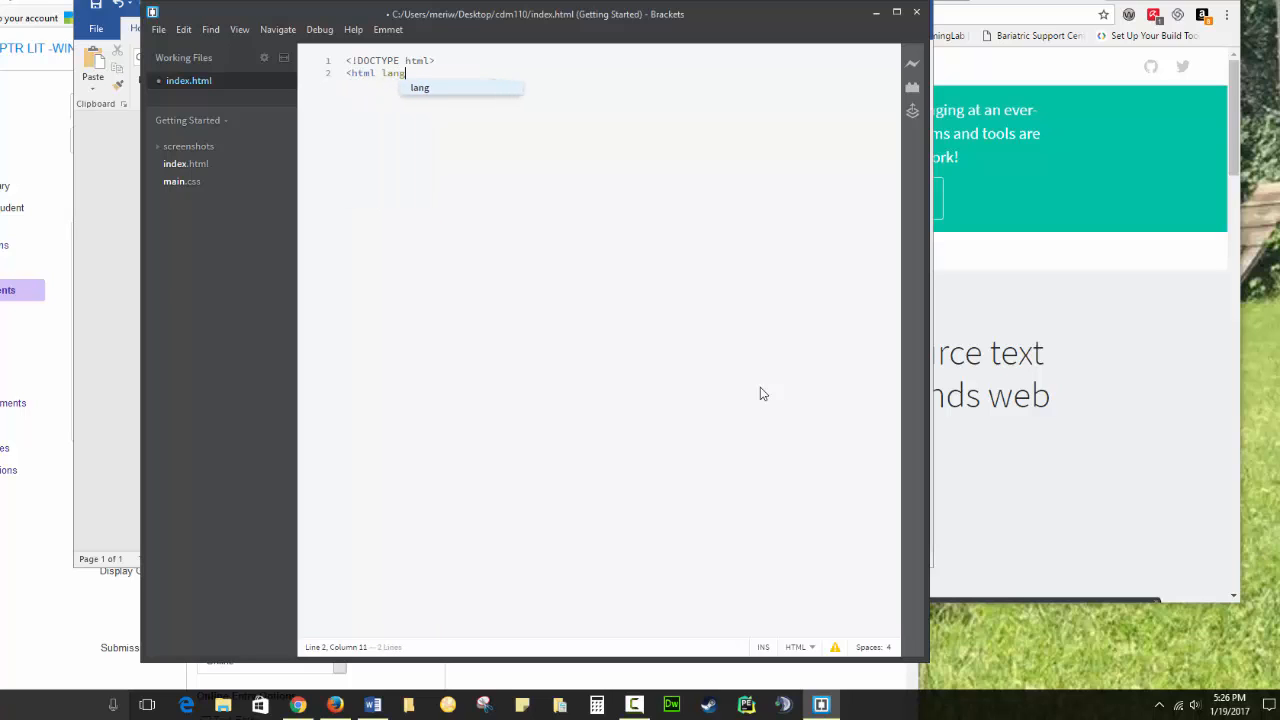
{"action": "type", "text": "= \"en"}
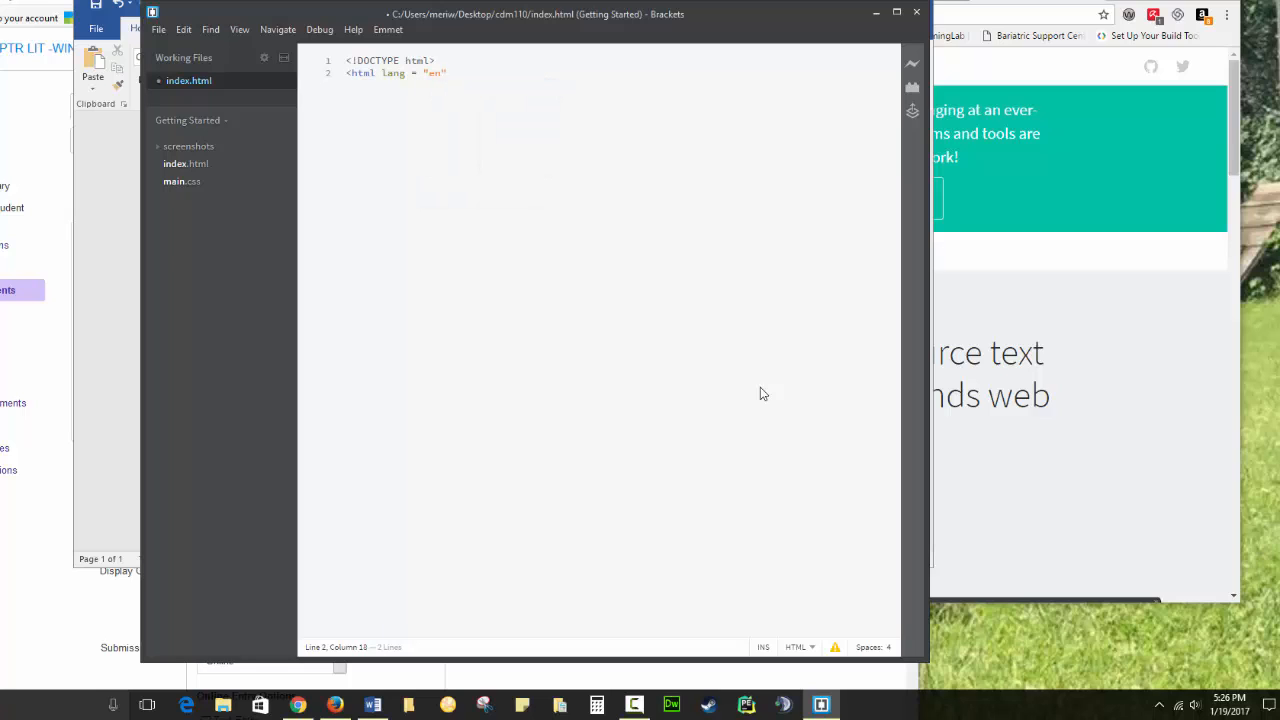
{"action": "type", "text": "></html>"}
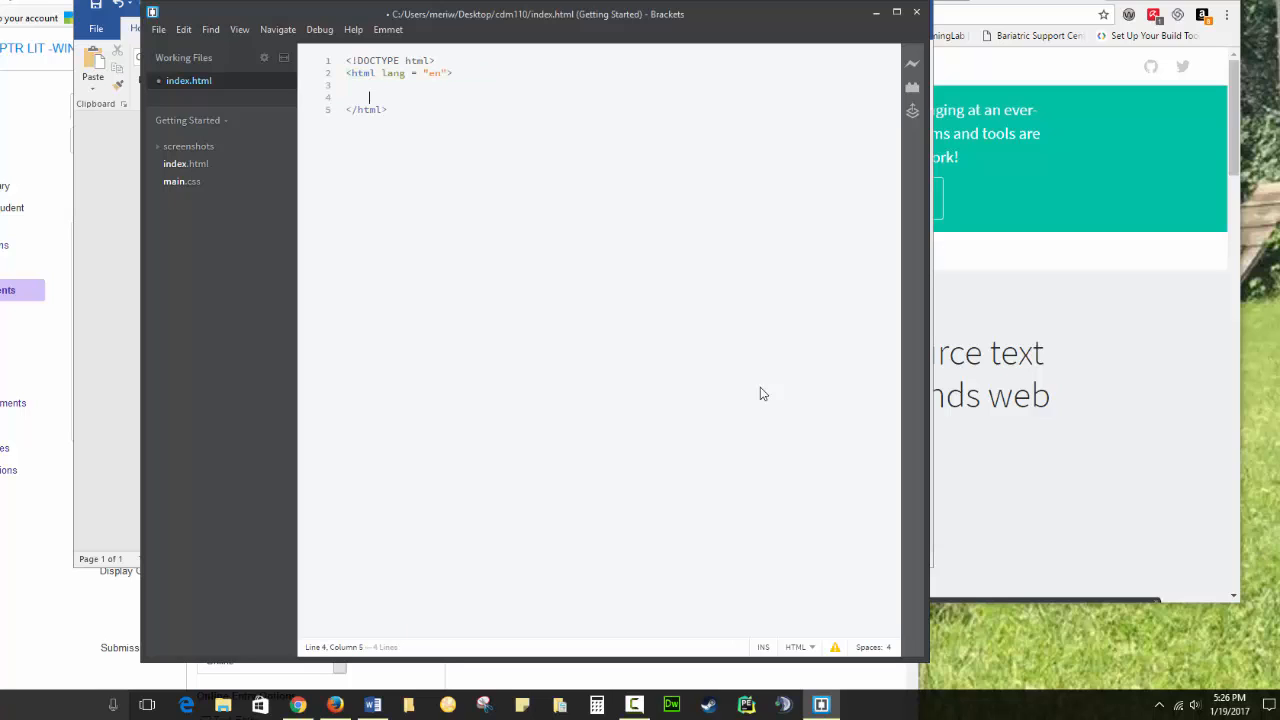
{"action": "key", "text": "enter"}
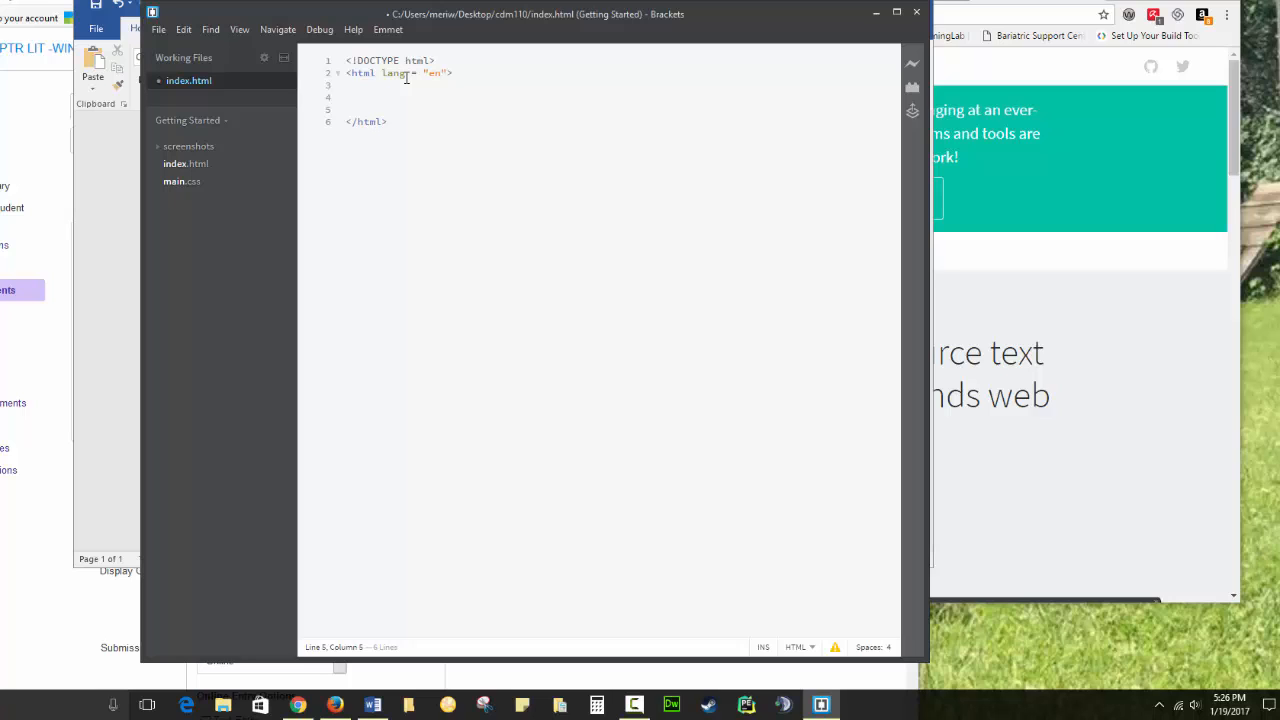
{"action": "mouse_move", "coordinate": [357, 73]}
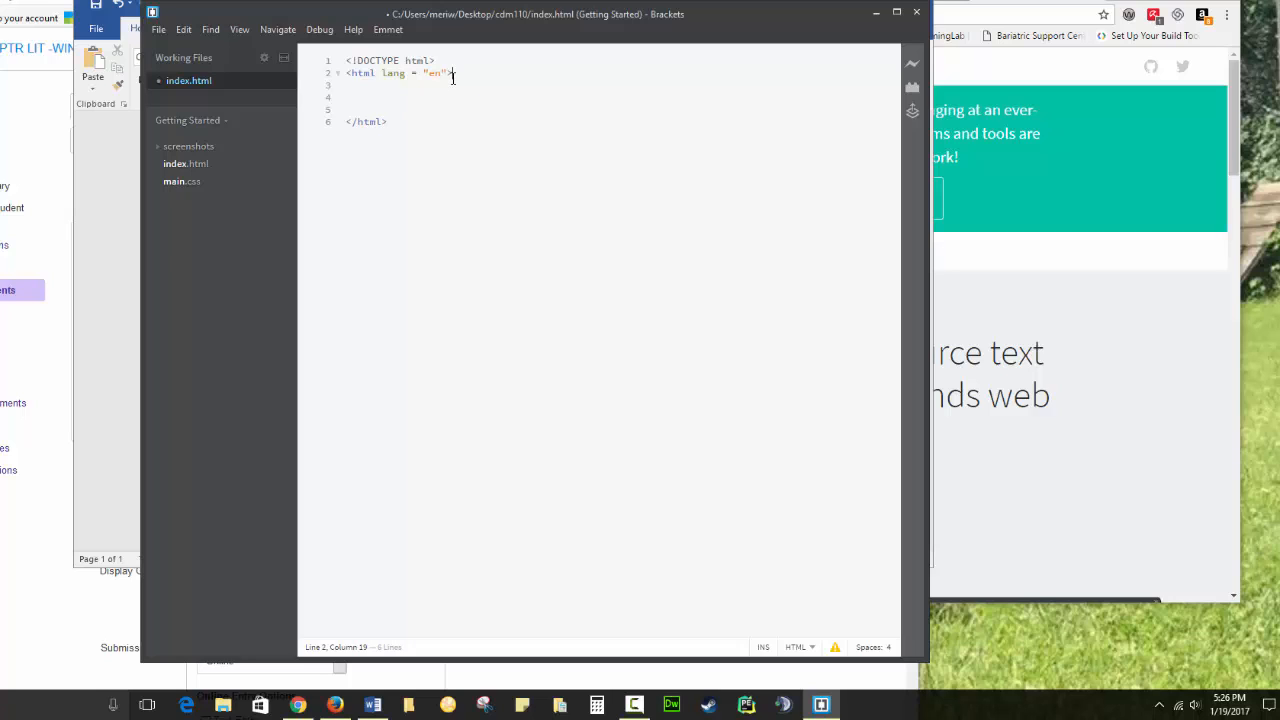
Add head and body elements, with the title "Meri's CDM 110 work" in head
{"action": "type", "text": "head>"}
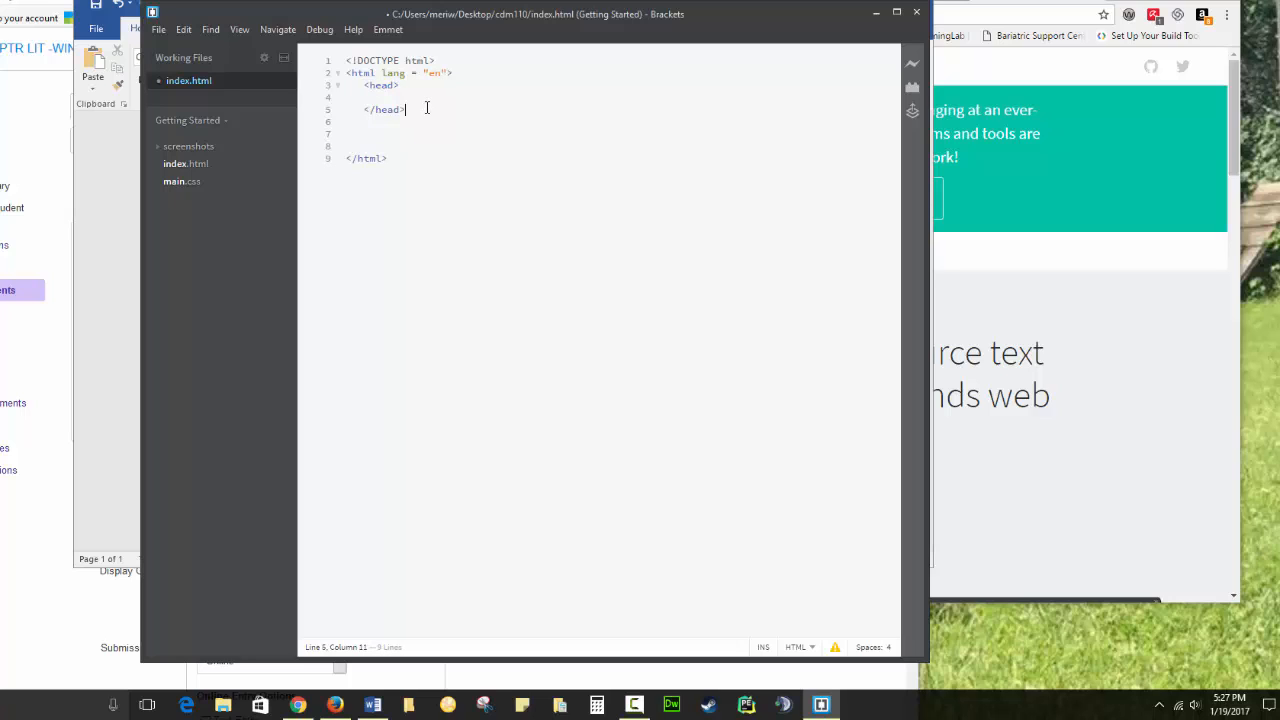
{"action": "type", "text": "body>"}
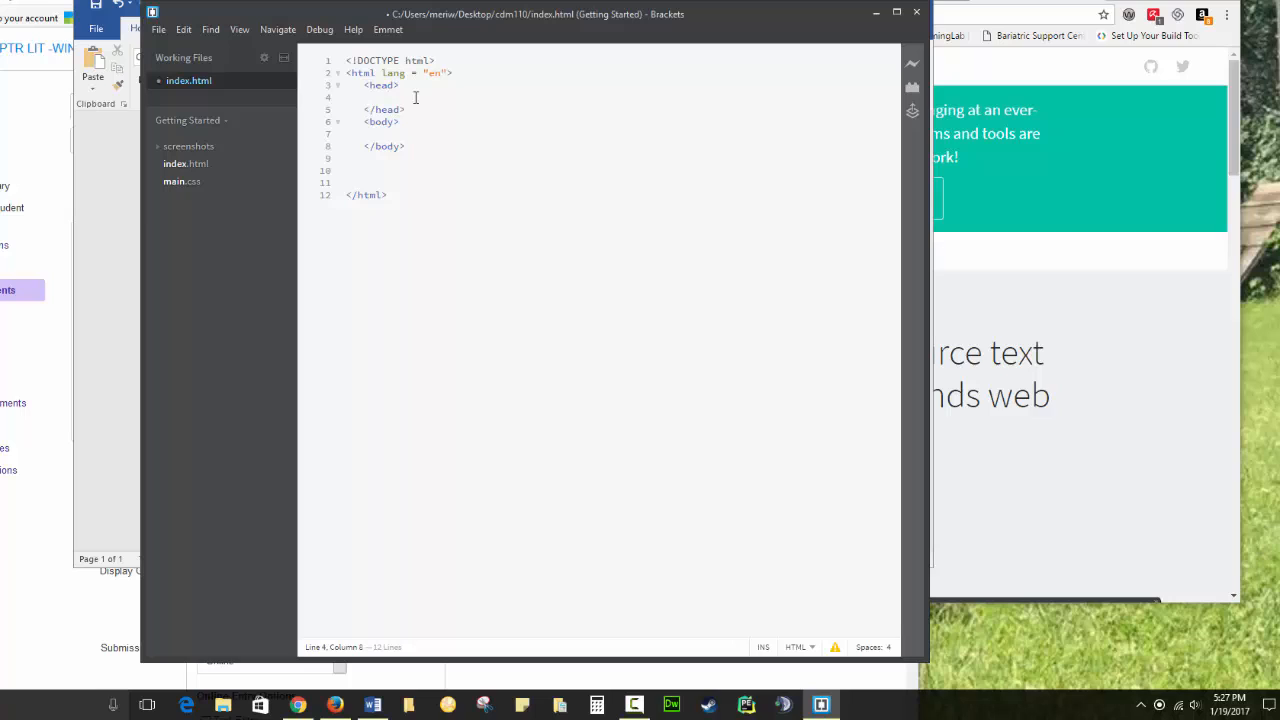
{"action": "type", "text": "<title"}
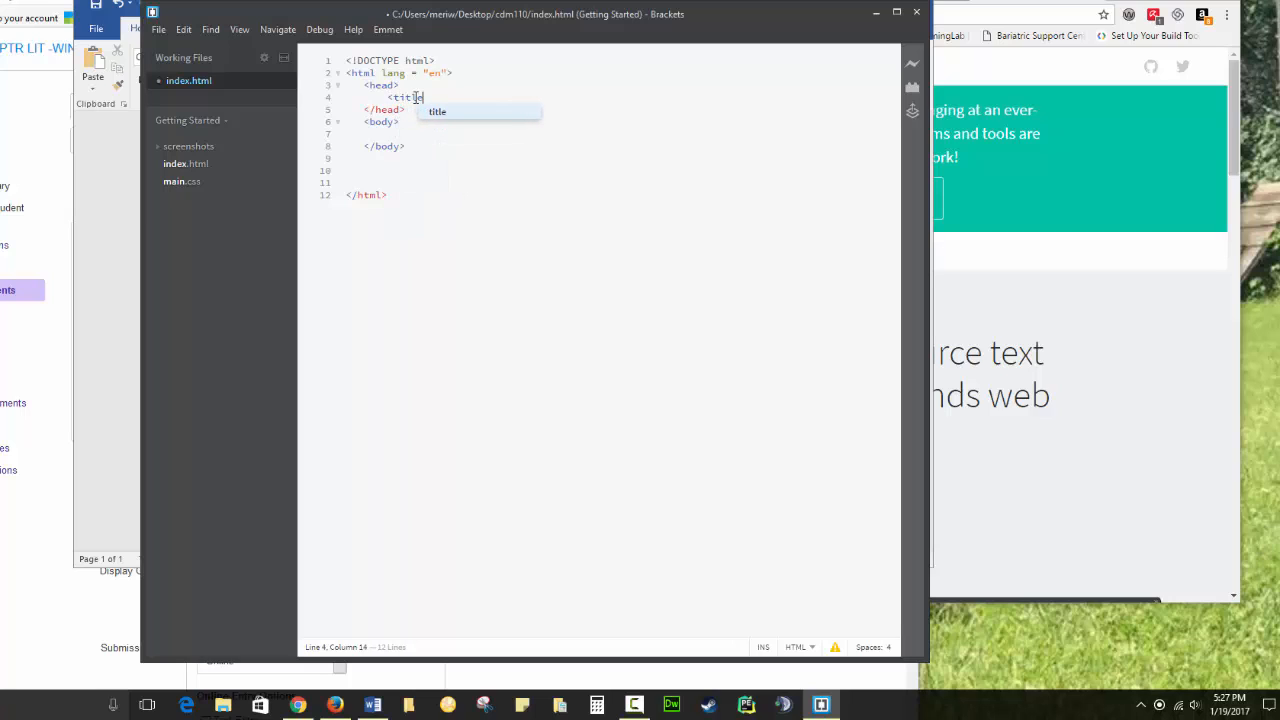
{"action": "key", "text": "Tab"}
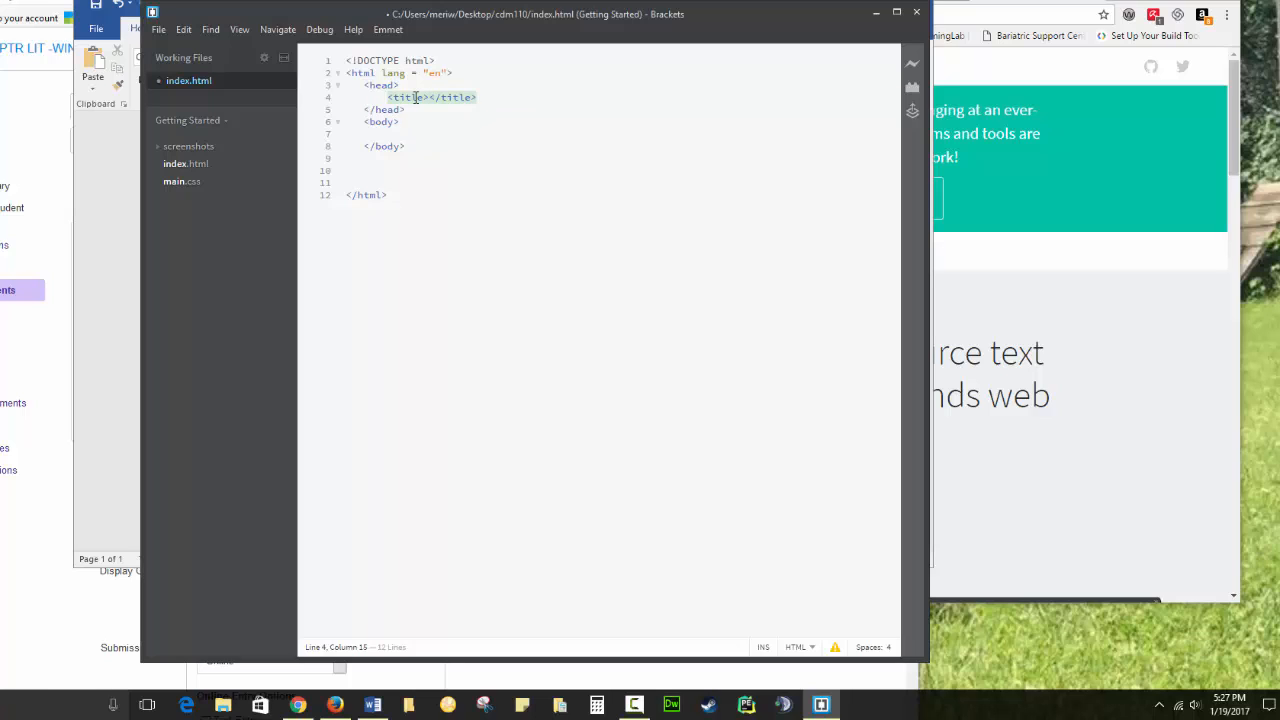
{"action": "type", "text": "Meri"}
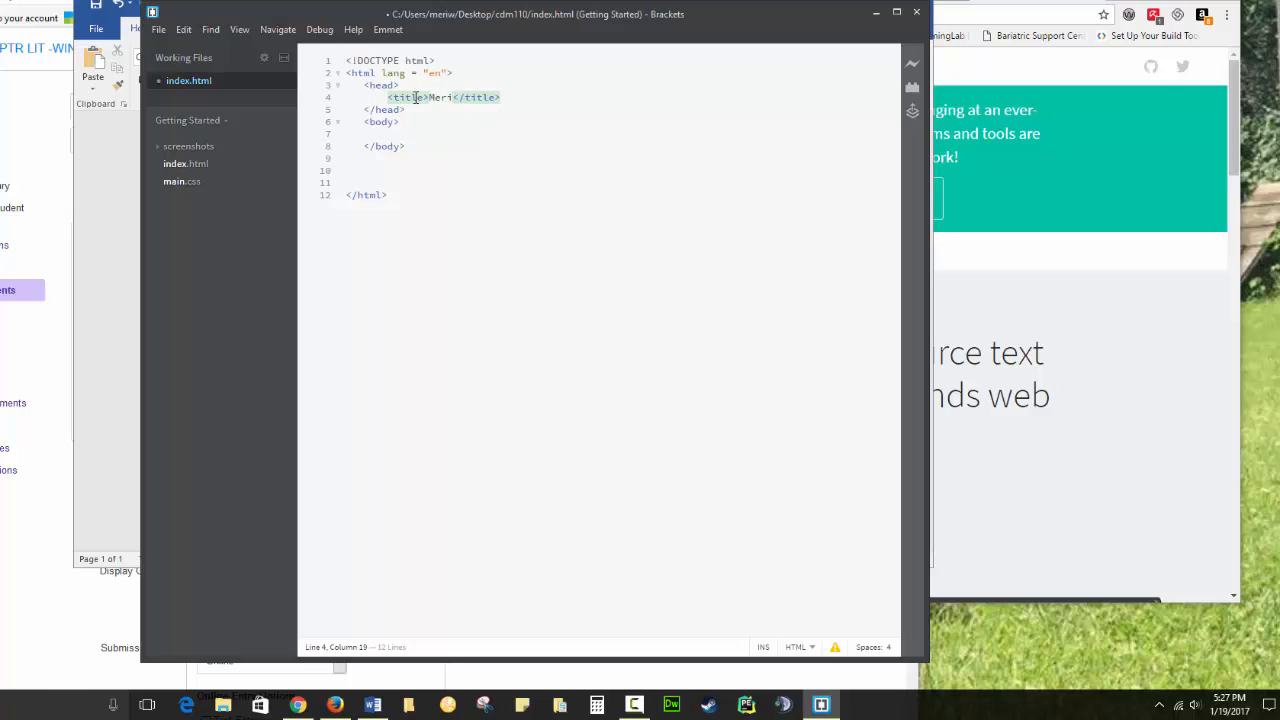
{"action": "type", "text": "'s CDM 110"}
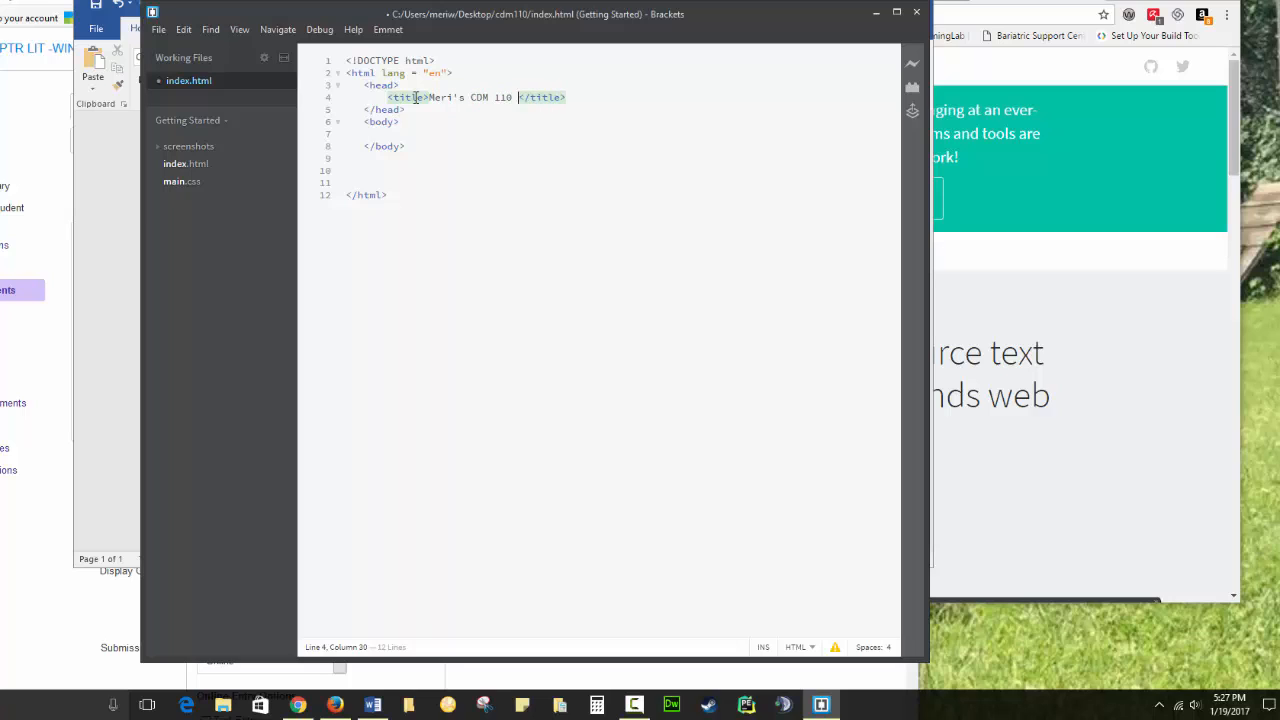
{"action": "type", "text": "work"}
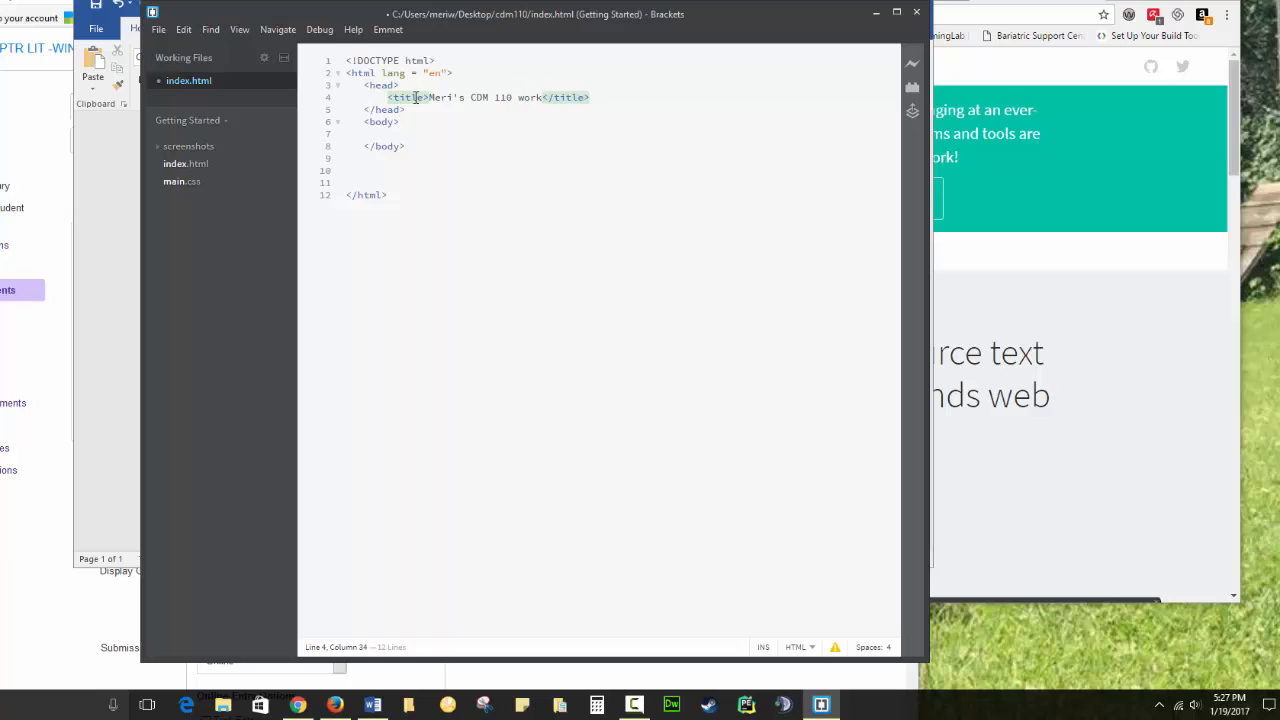
Save index.html and launch Live Preview in the browser
{"action": "key", "text": "Enter"}
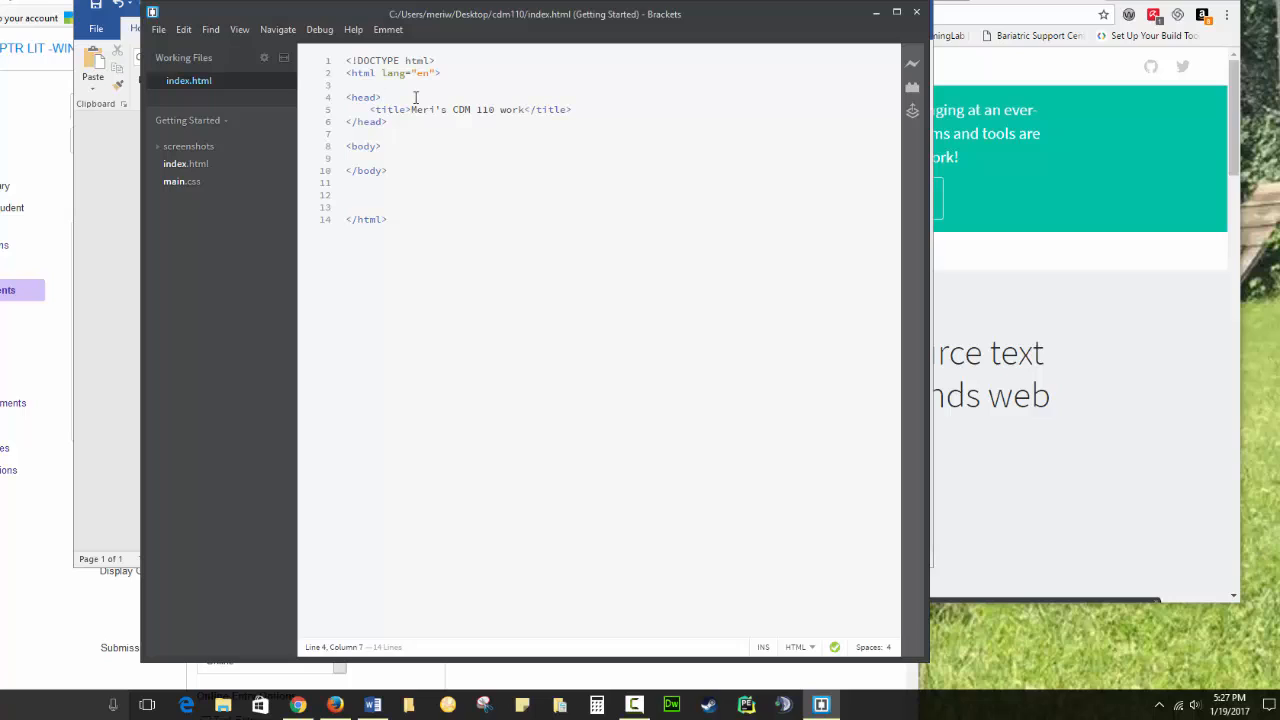
{"action": "mouse_move", "coordinate": [953, 69]}
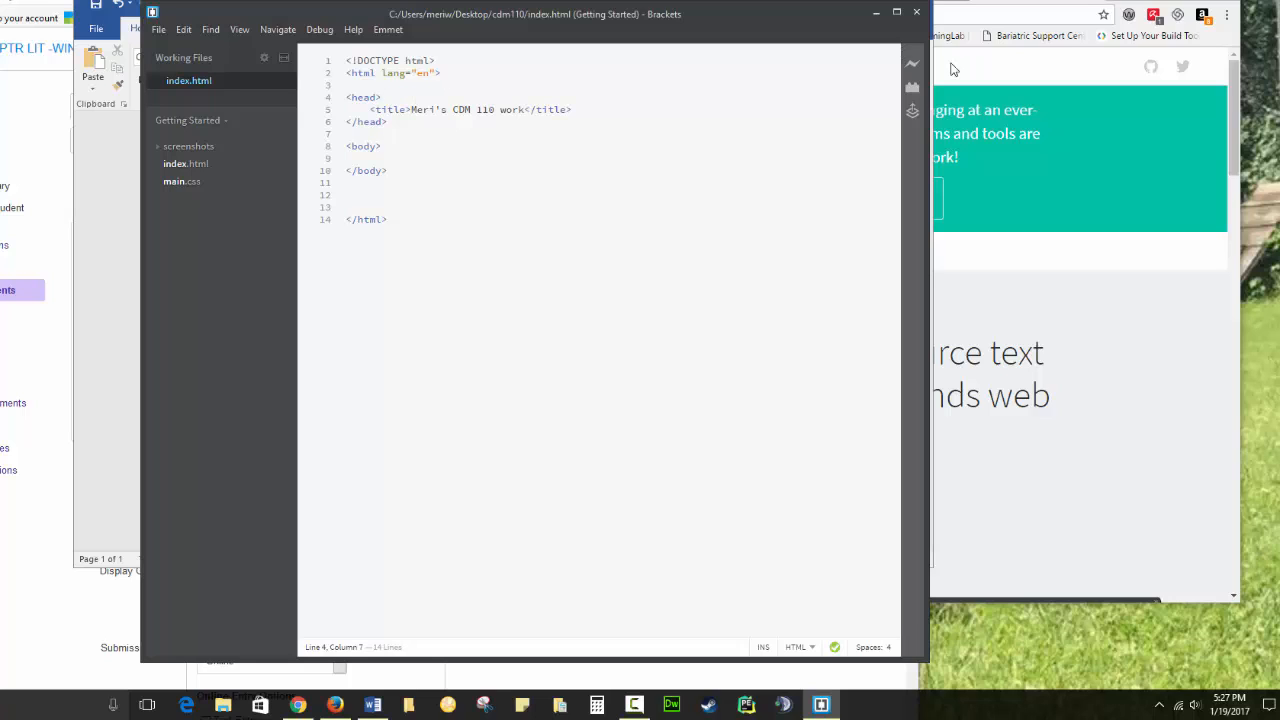
{"action": "mouse_move", "coordinate": [911, 63]}
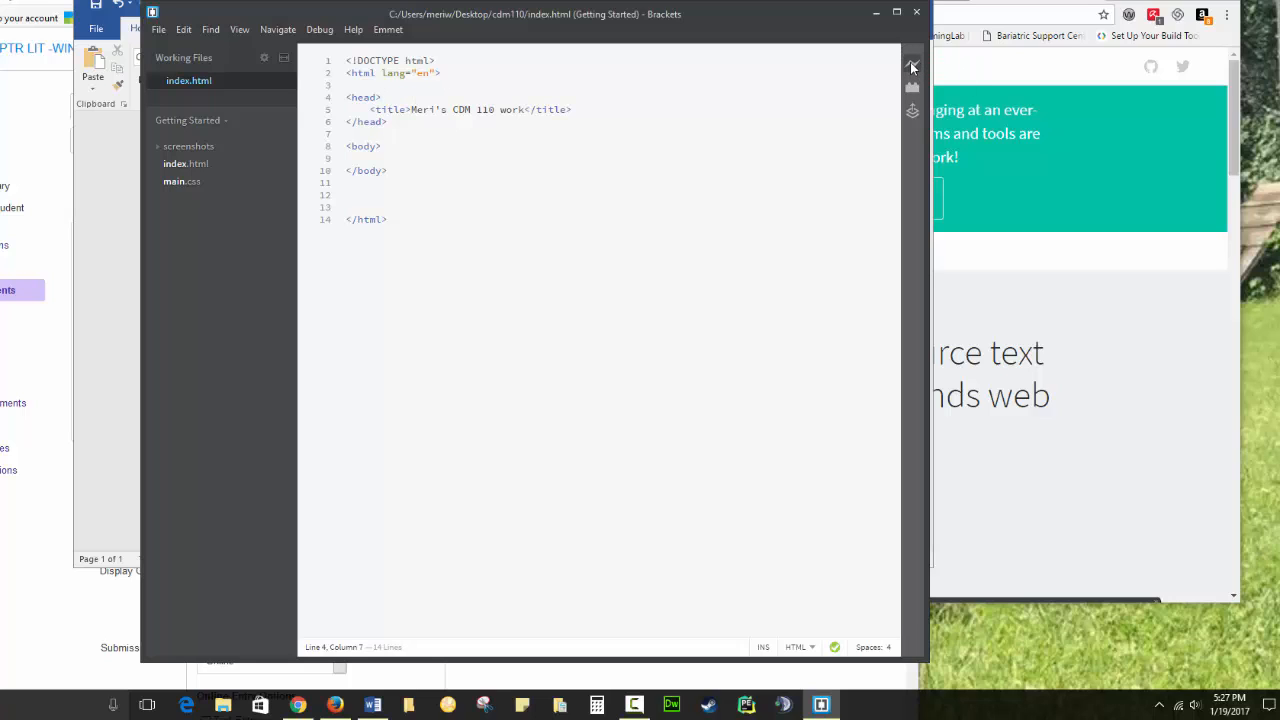
{"action": "mouse_move", "coordinate": [911, 66]}
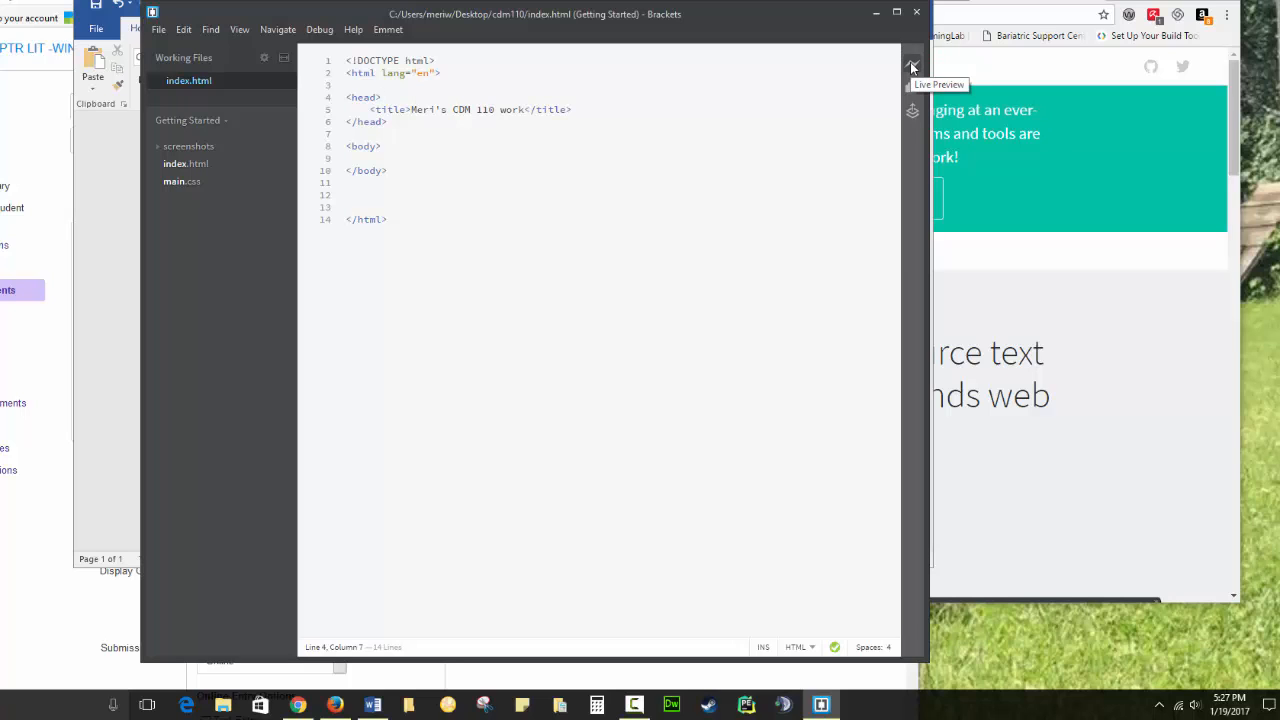
{"action": "left_click", "coordinate": [911, 63]}
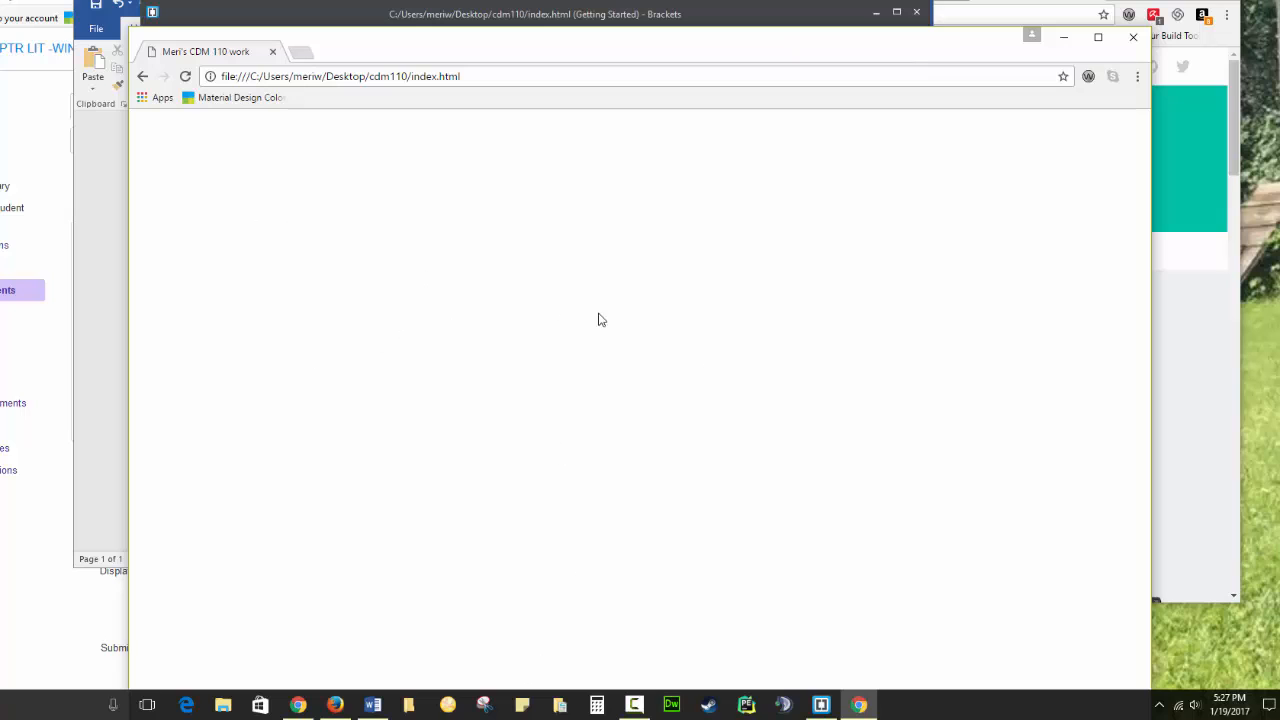
{"action": "mouse_move", "coordinate": [268, 191]}
{"action": "type", "text": "<h1></h1>"}
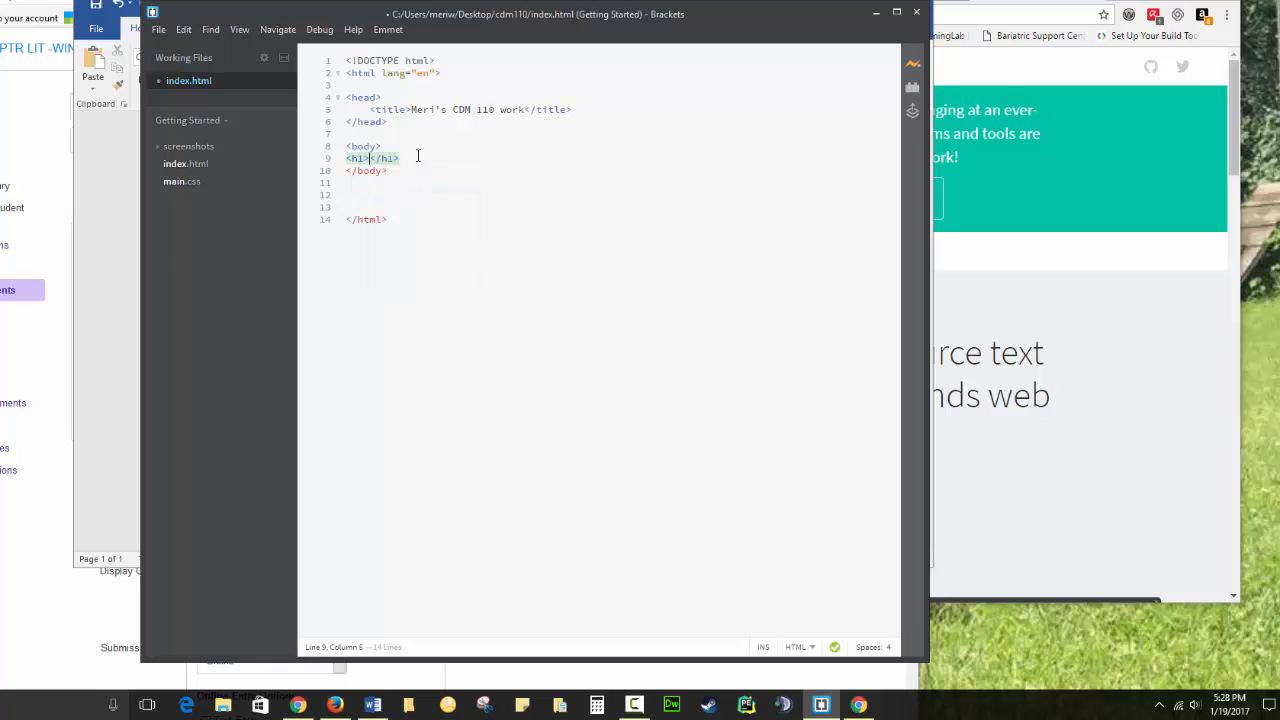
Type the h1 heading "Meri's Web Work" in body, then bring Chrome forward
{"action": "type", "text": "Meri's"}
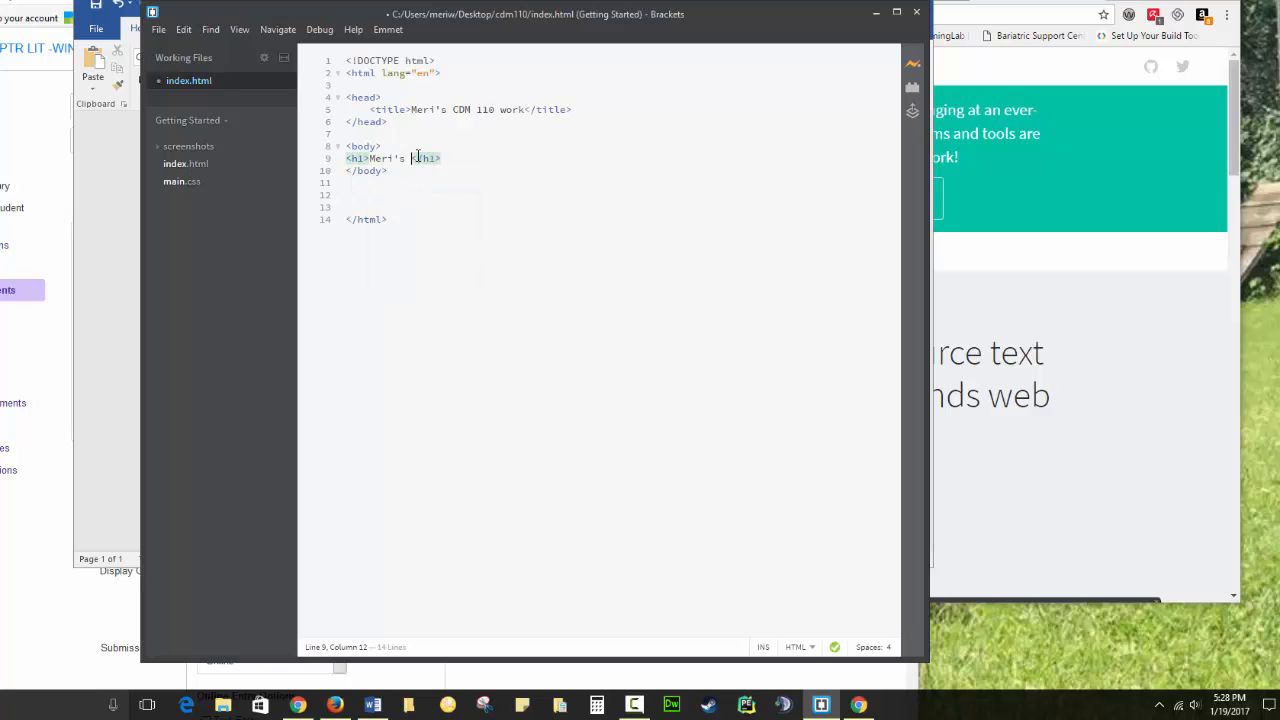
{"action": "type", "text": "web"}
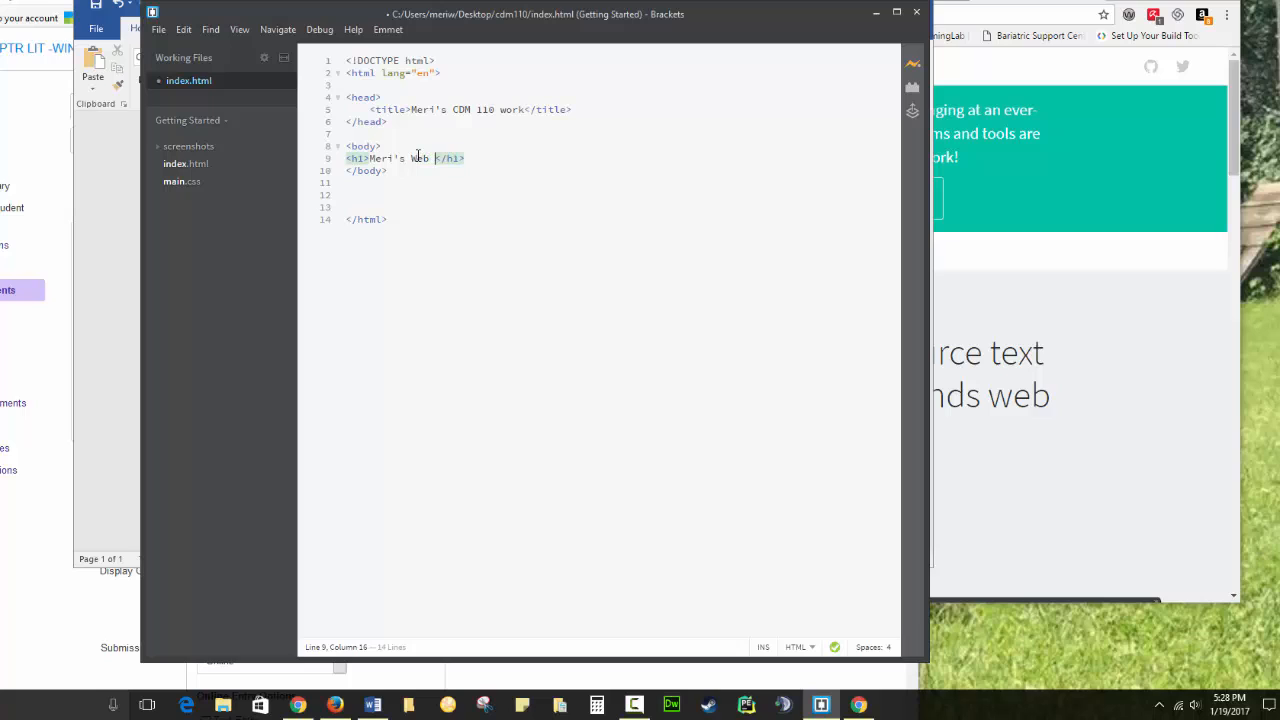
{"action": "type", "text": "wor"}
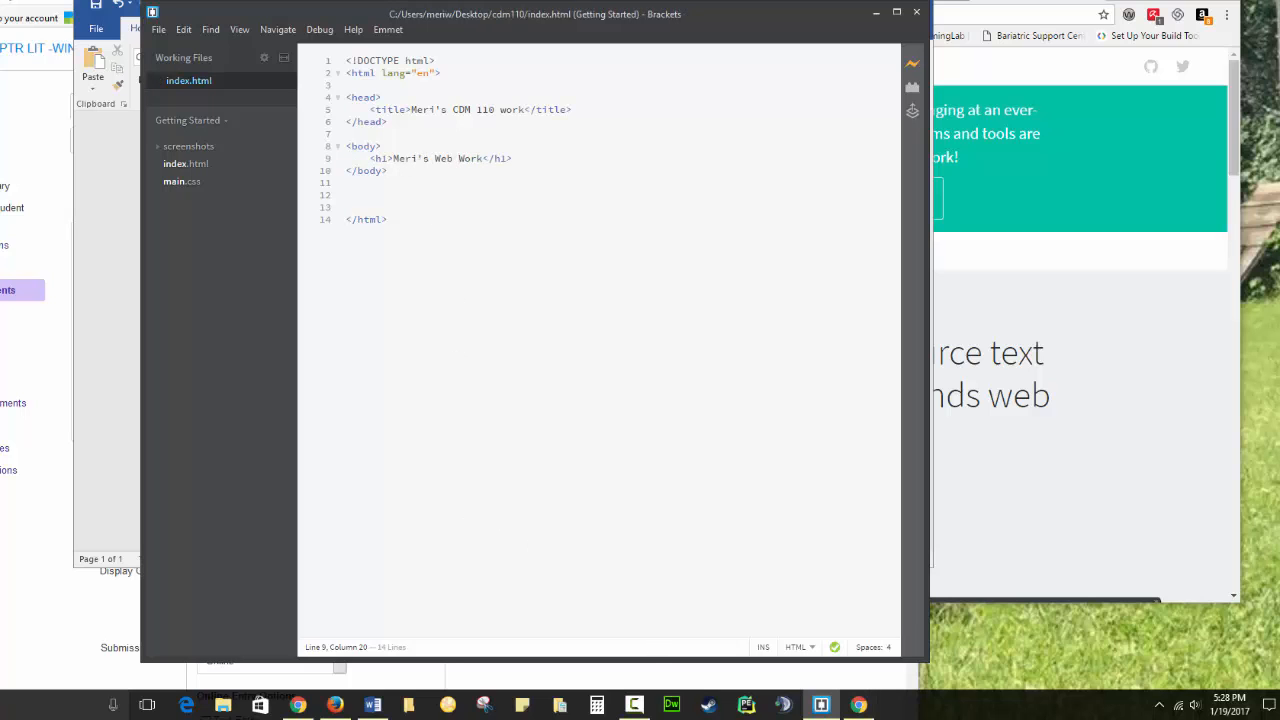
{"action": "left_click", "coordinate": [858, 705]}
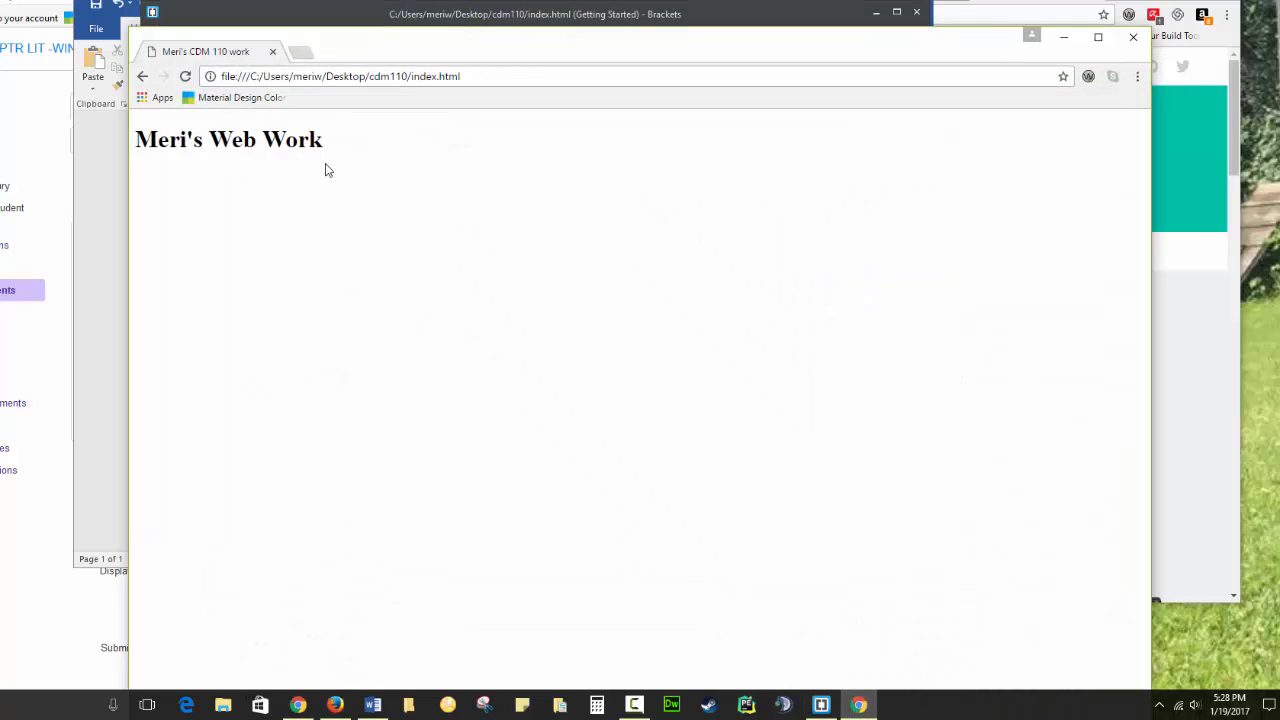
View the source of index.html in a new Chrome tab
{"action": "right_click", "coordinate": [350, 180]}
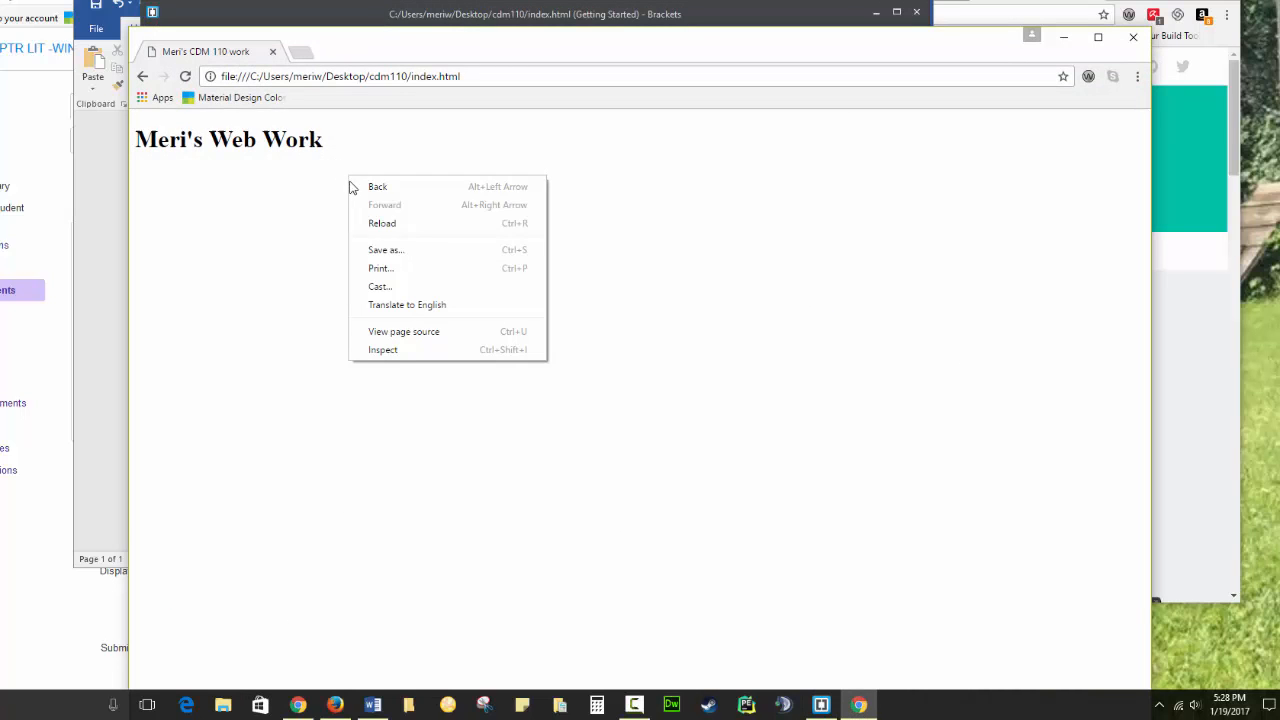
{"action": "left_click", "coordinate": [404, 331]}
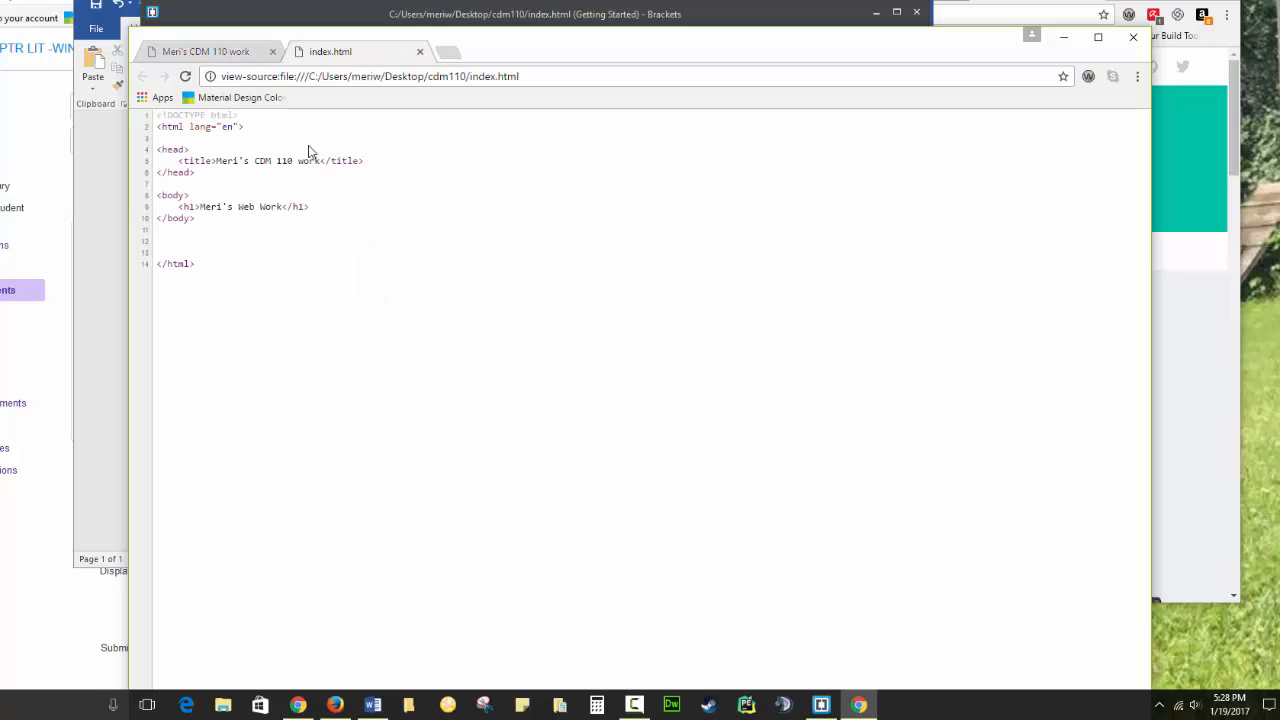
{"action": "mouse_move", "coordinate": [238, 240]}
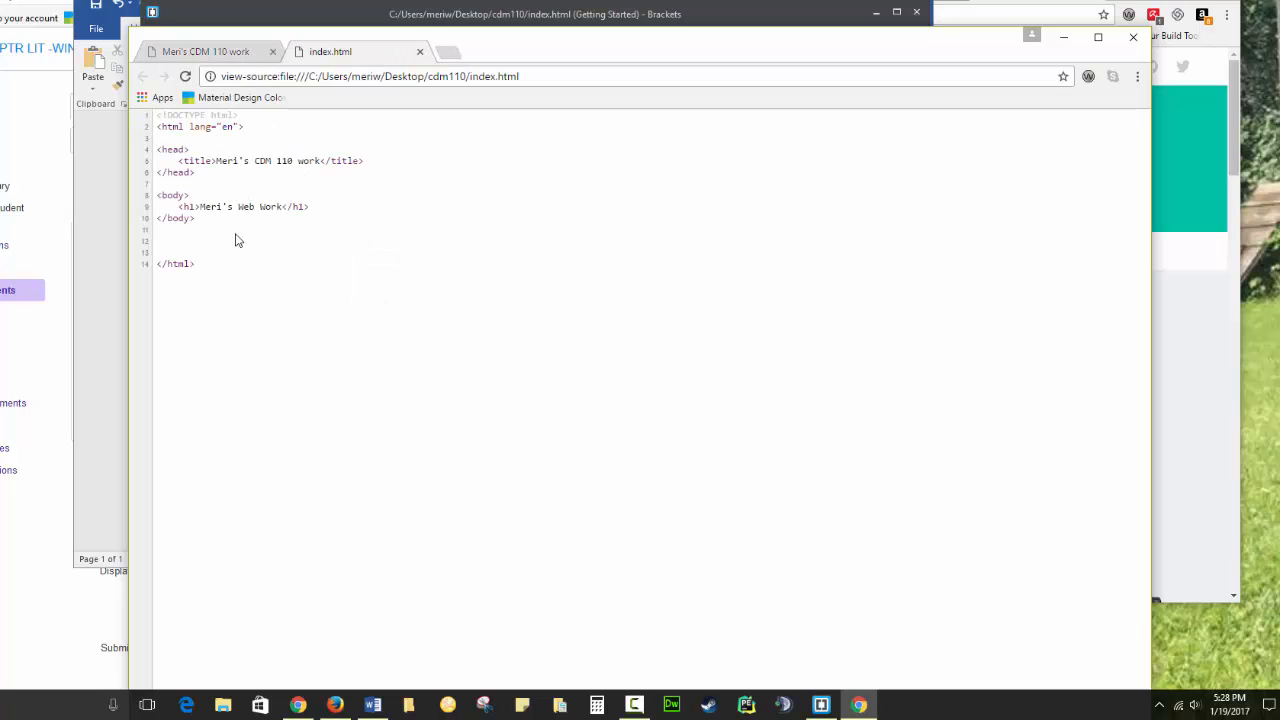
{"action": "mouse_move", "coordinate": [345, 231]}
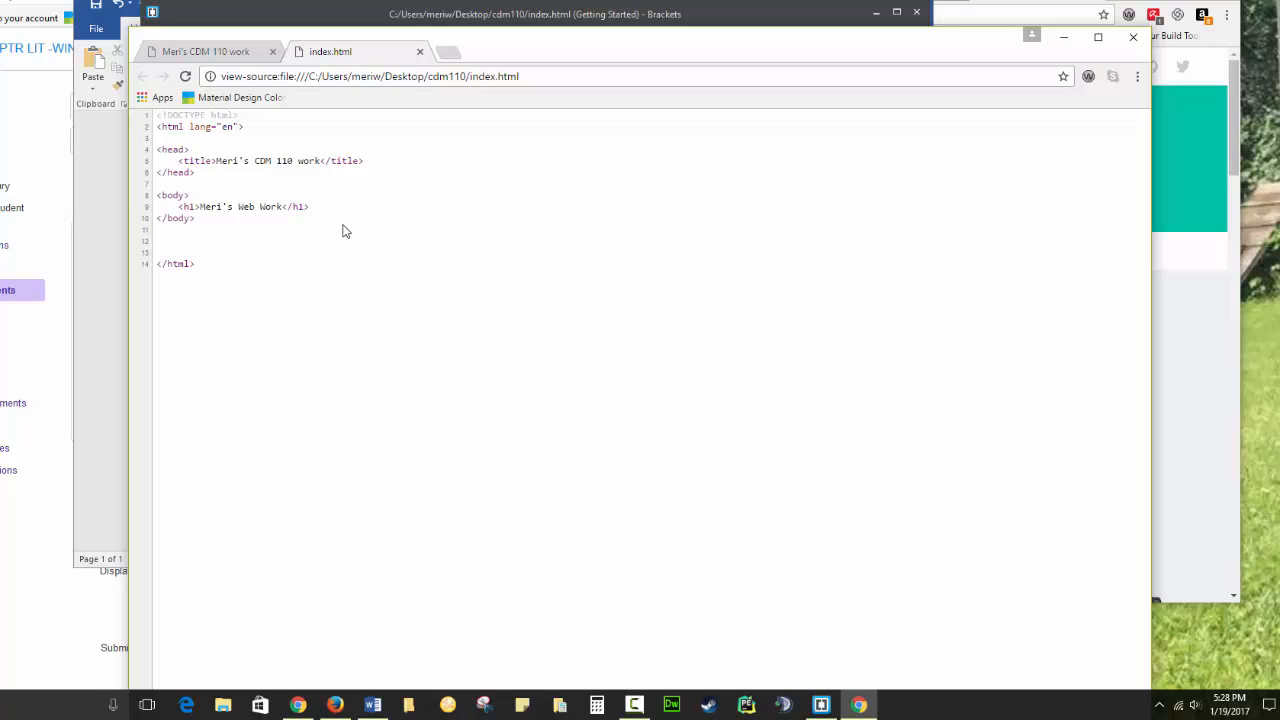